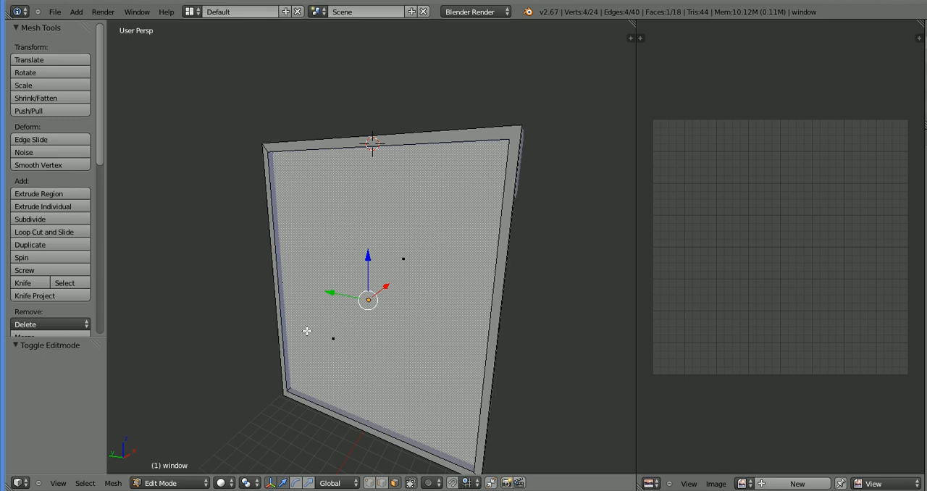
mouse_move(463, 362)
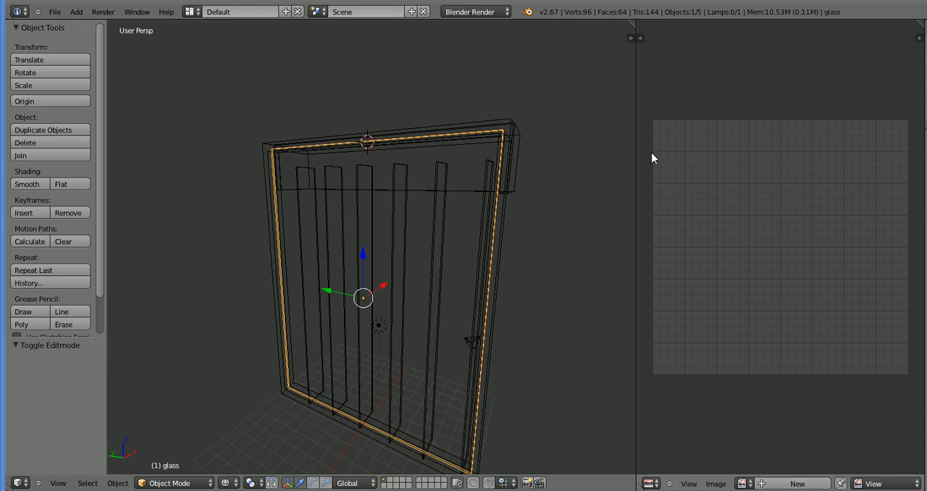
Isolate the window frame by hiding the glass pane and the blinds
key(Tab)
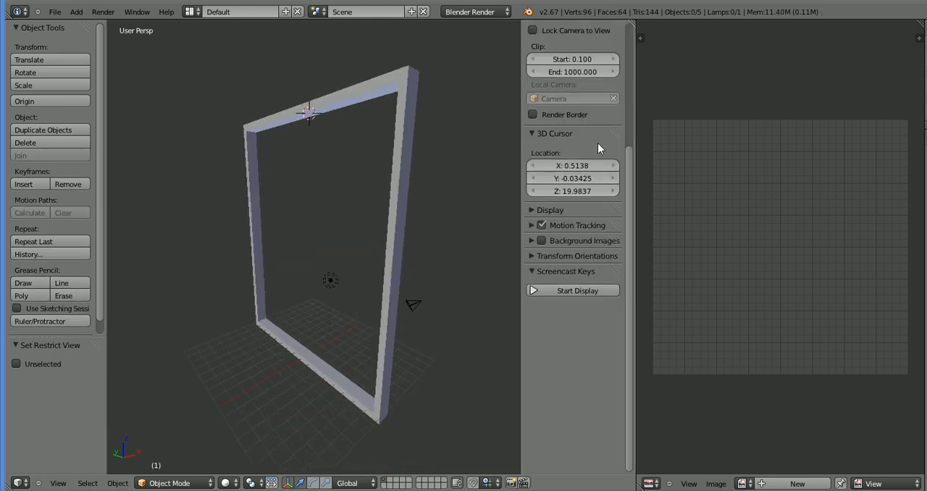
Add four knife cuts across the window frame's bars, including the bottom bar
click(578, 291)
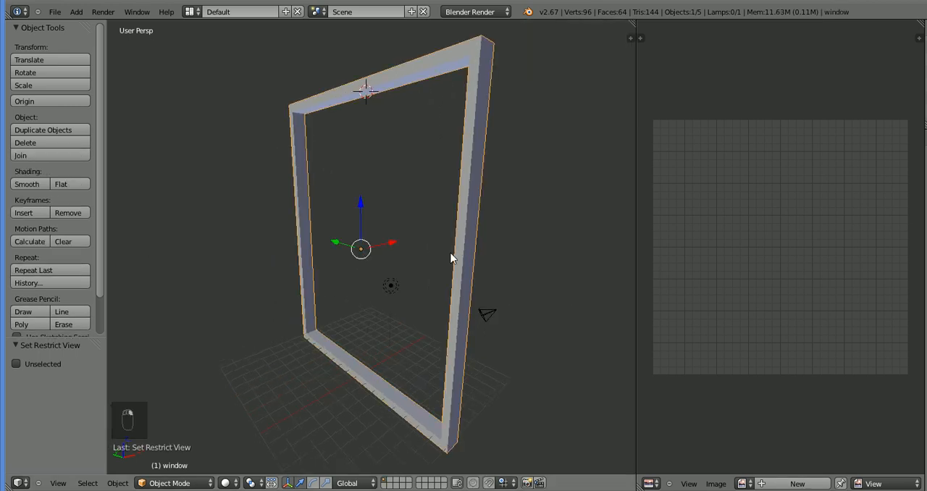
key(Tab)
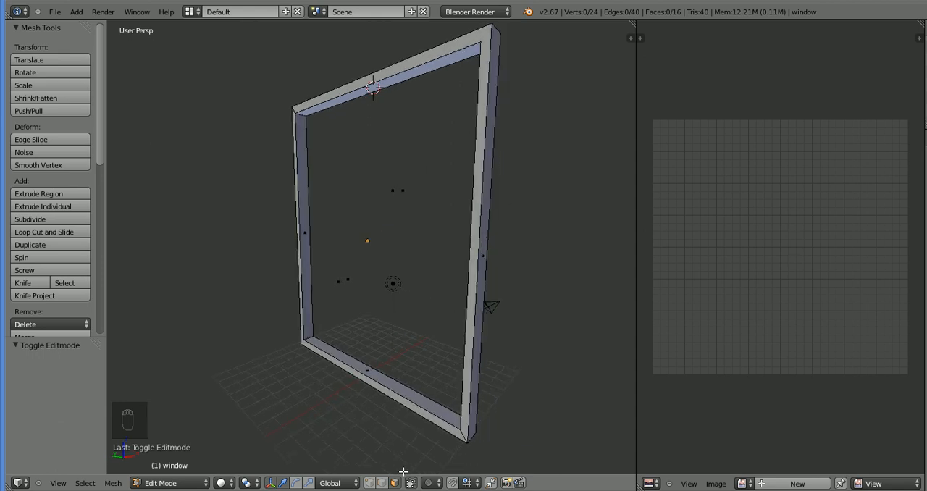
mouse_move(398, 193)
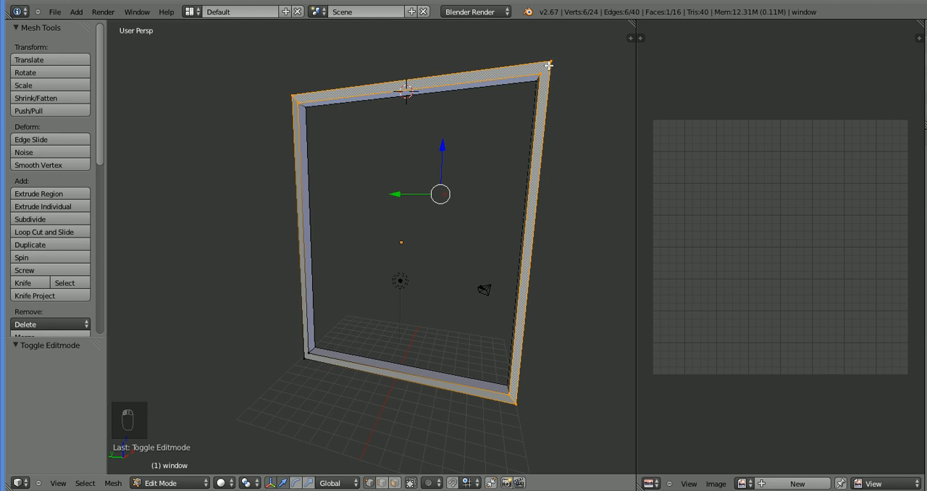
key(k)
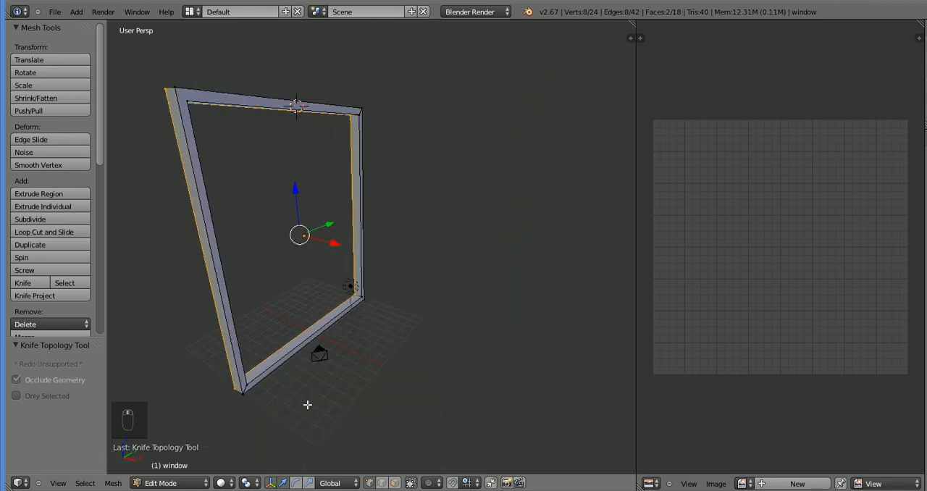
key(k)
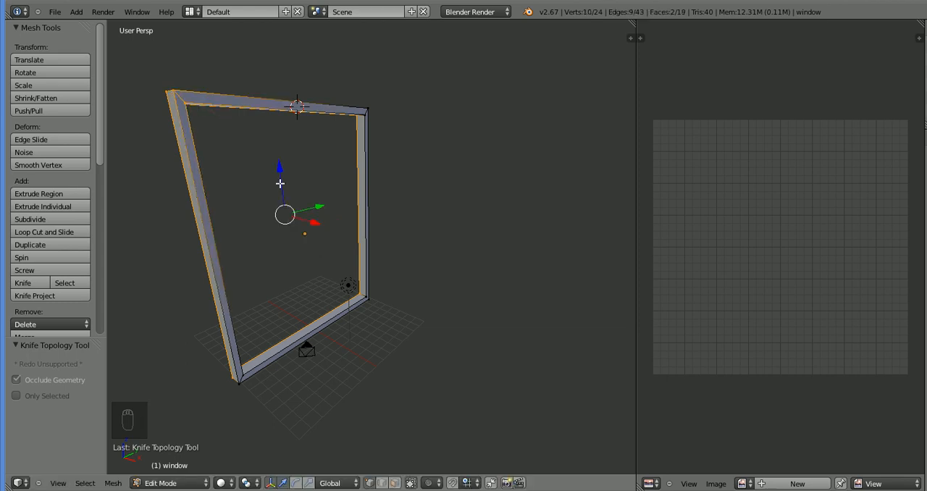
key(k)
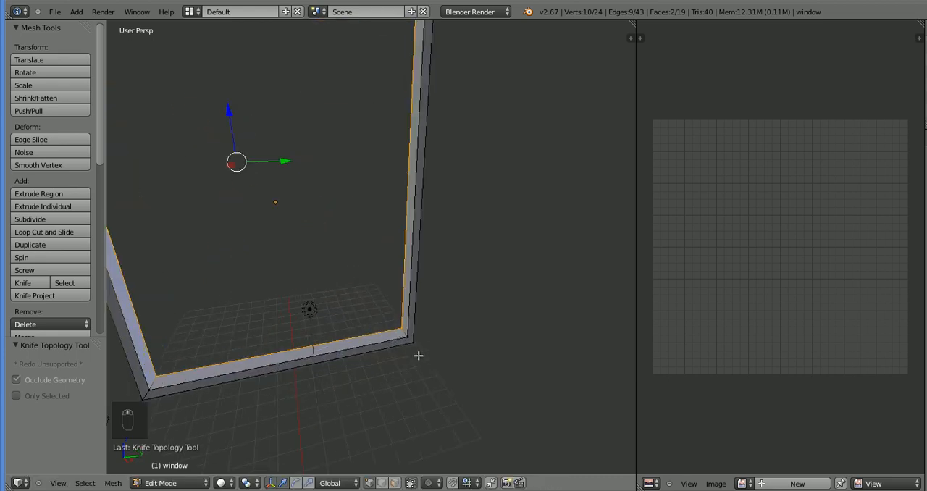
key(k)
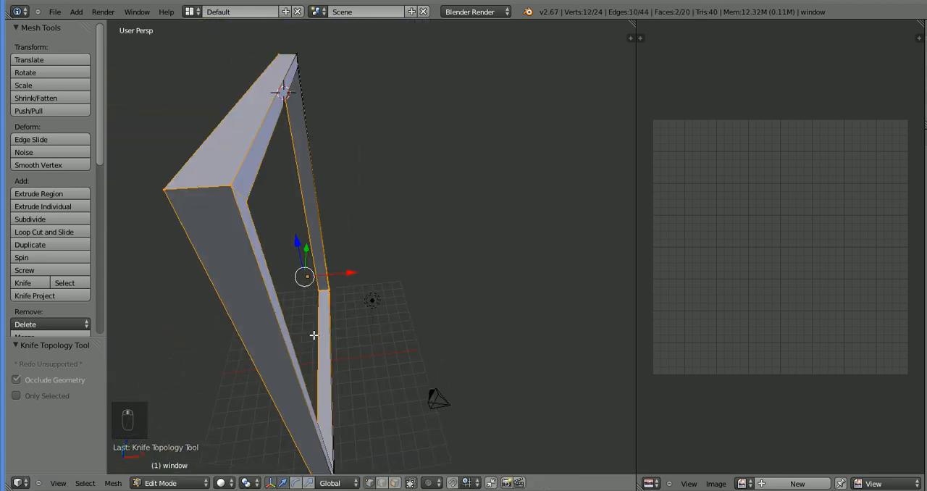
key(Tab)
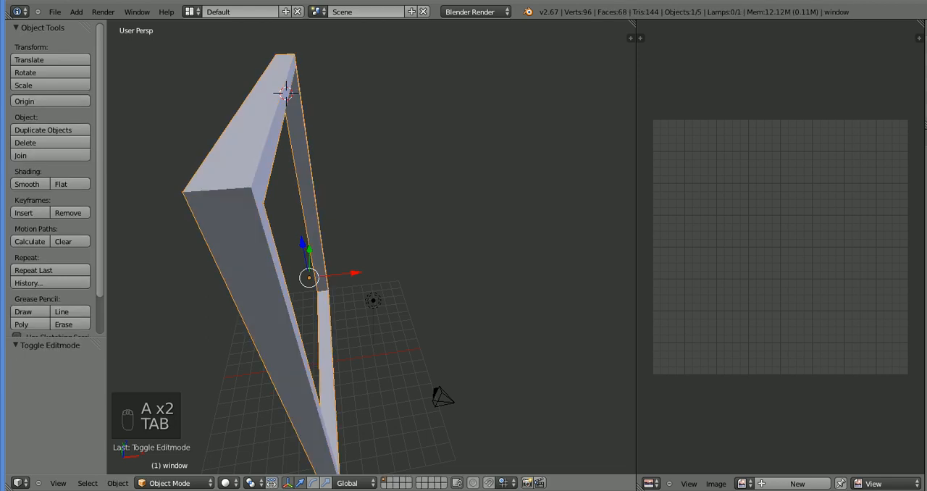
Unhide all parts and unwrap the glass pane's two faces, checking the side view
key(alt+h)
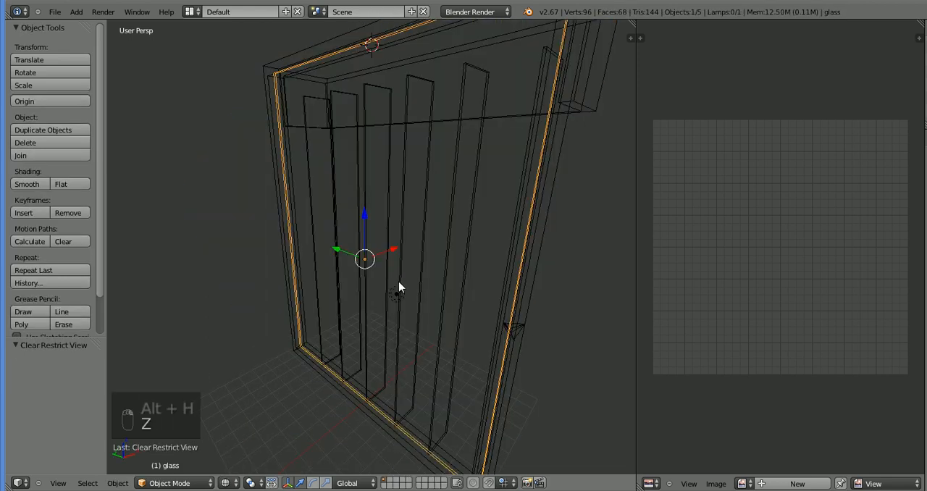
key(KP_1)
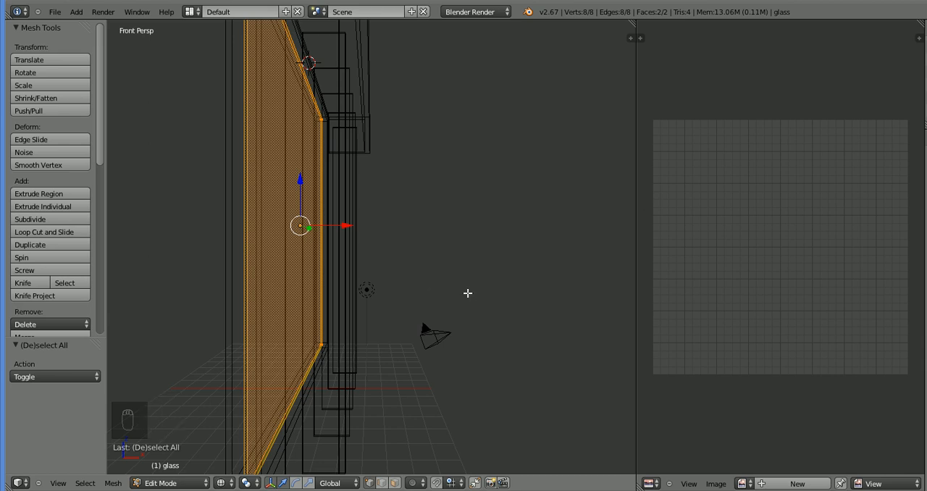
mouse_move(61, 186)
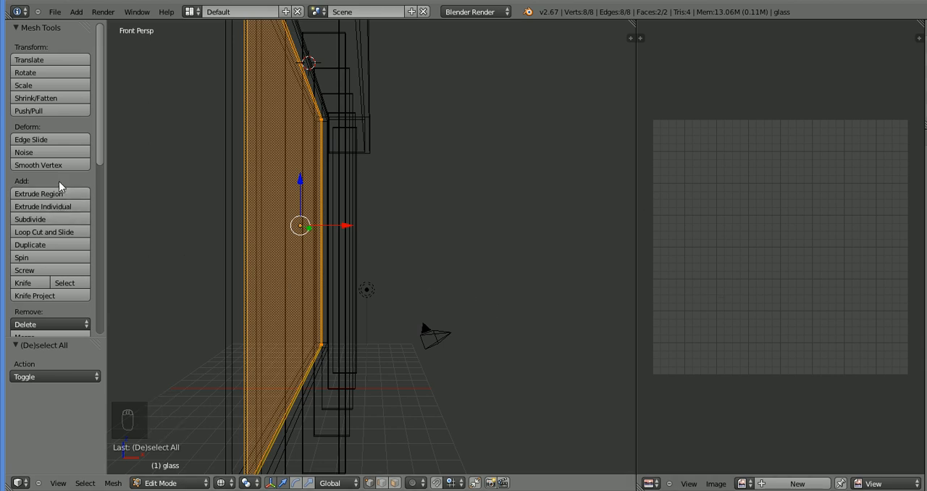
scroll(down, 3)
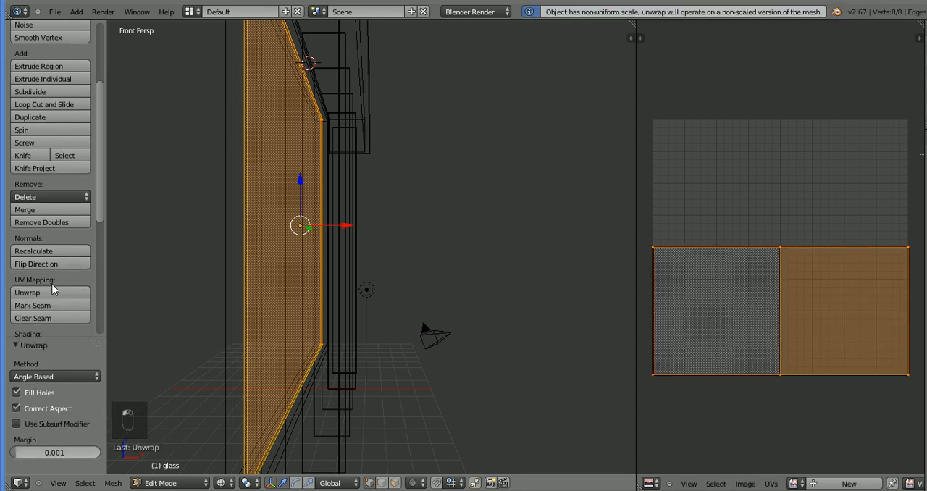
mouse_move(778, 314)
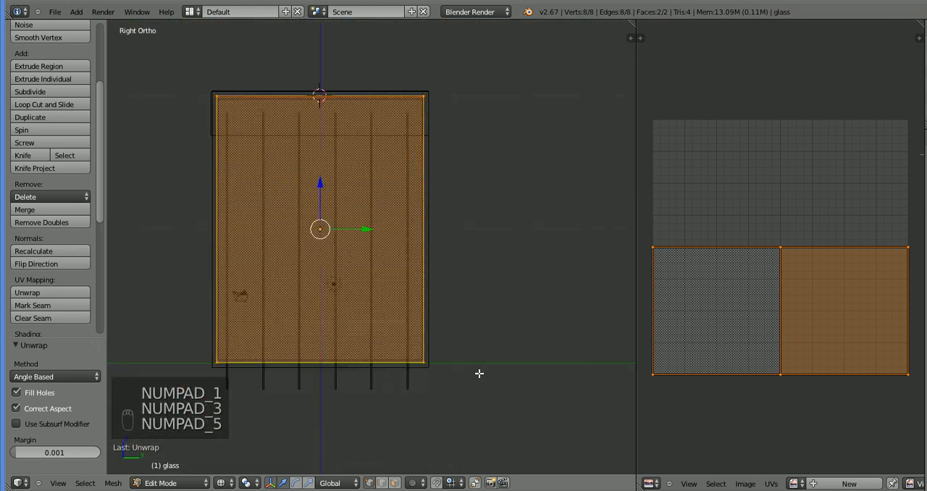
key(KP_1)
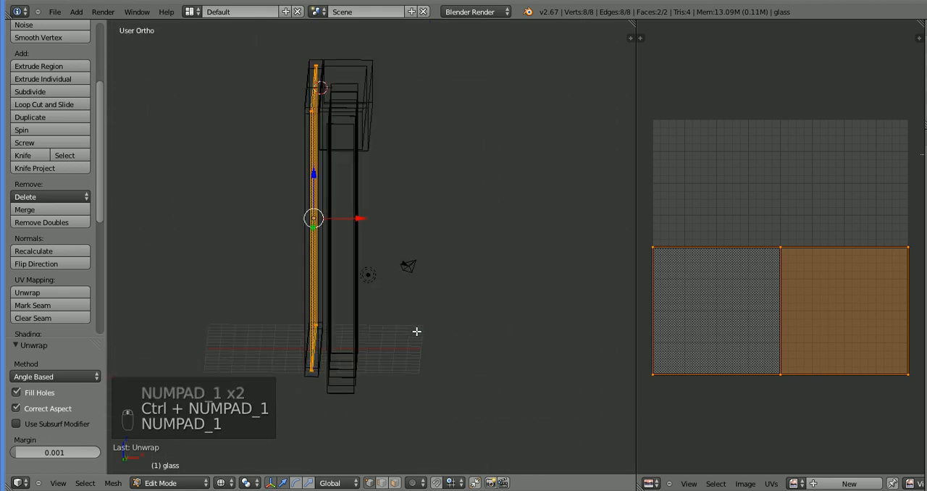
Return to solid shading and hide the window frame, leaving the blinds visible
key(z)
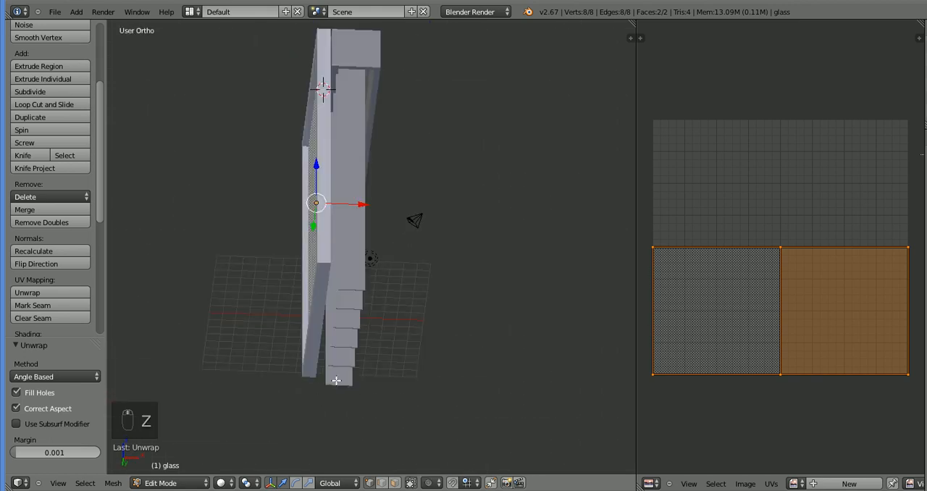
key(Tab)
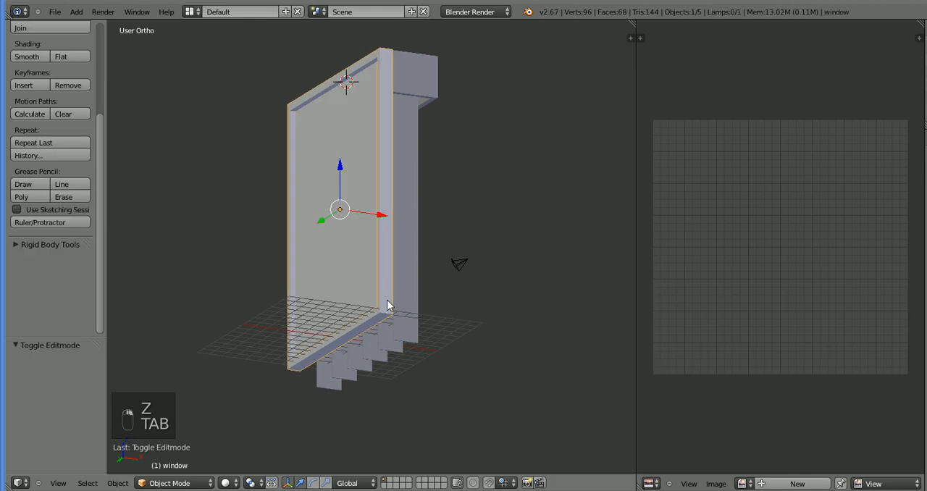
key(h)
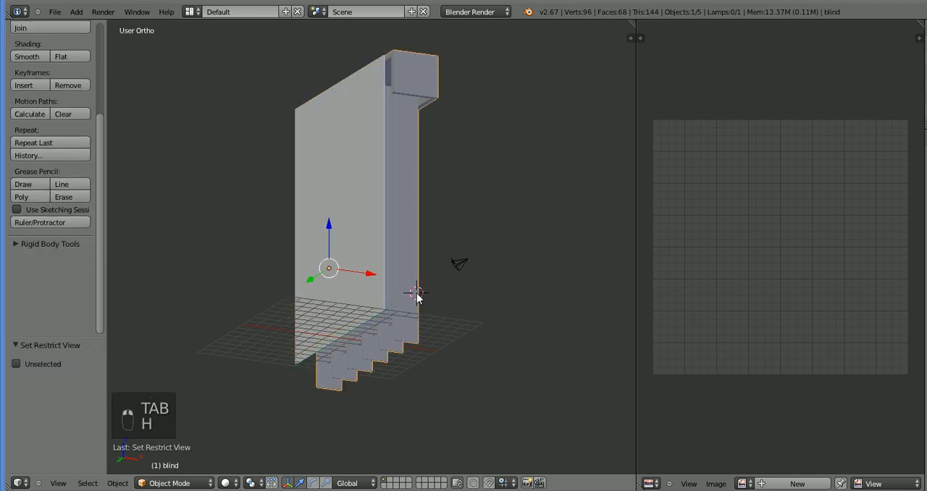
Undo the stray face move and re-unwrap both glass faces to fill the UV square
key(TAB)
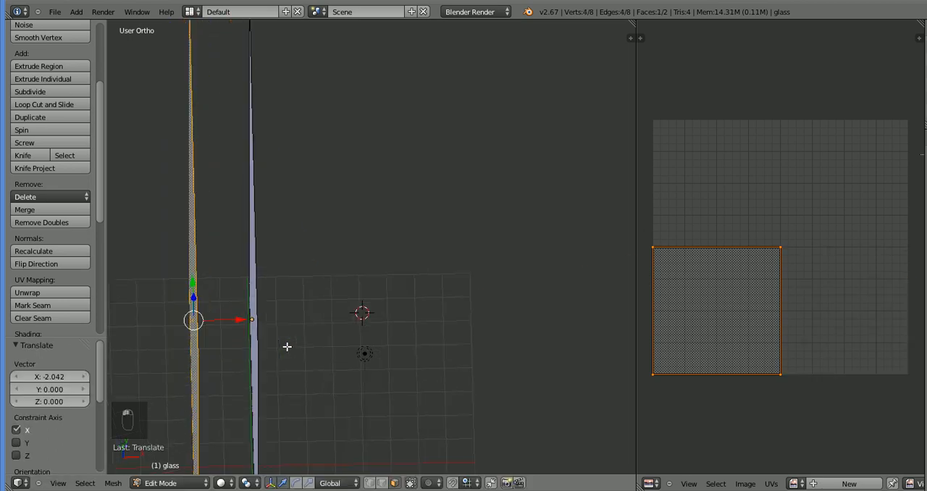
key(ctrl+z)
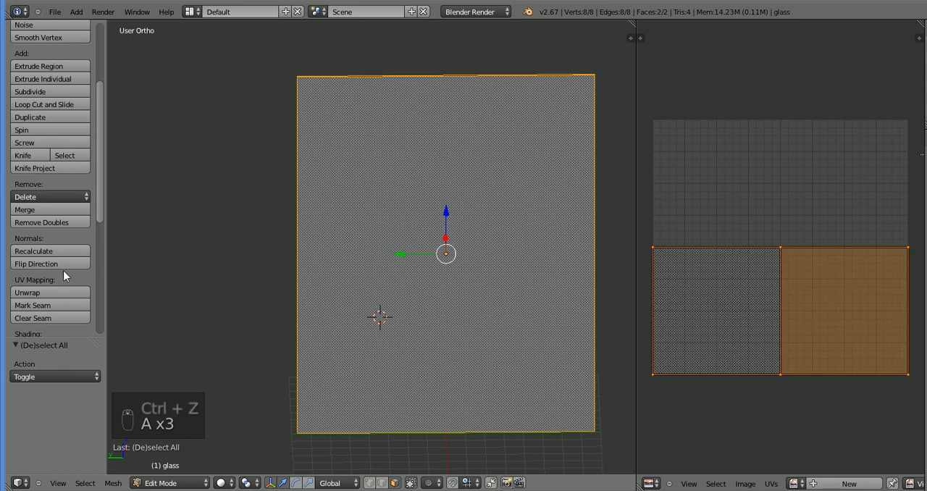
click(27, 292)
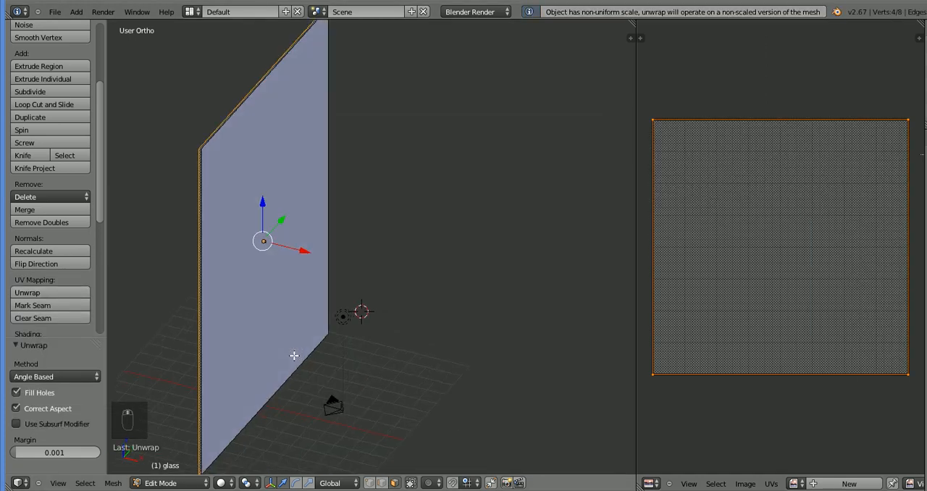
click(27, 292)
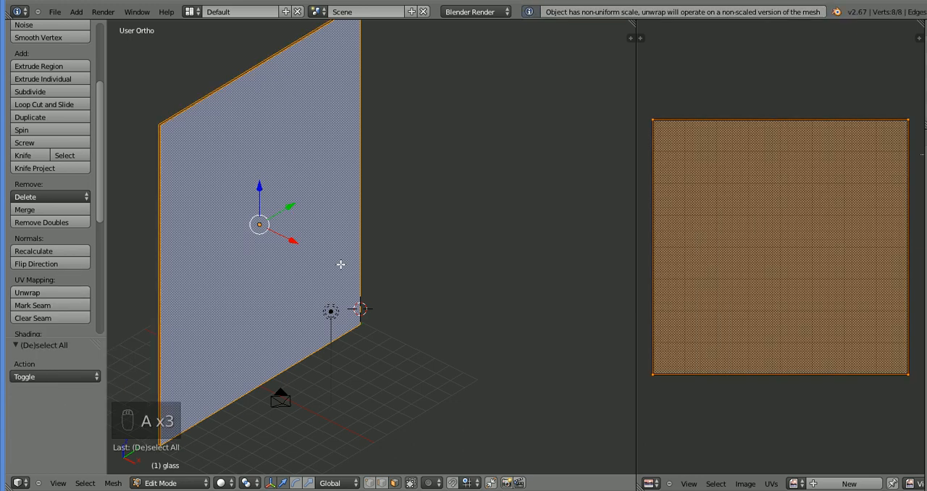
key(Tab)
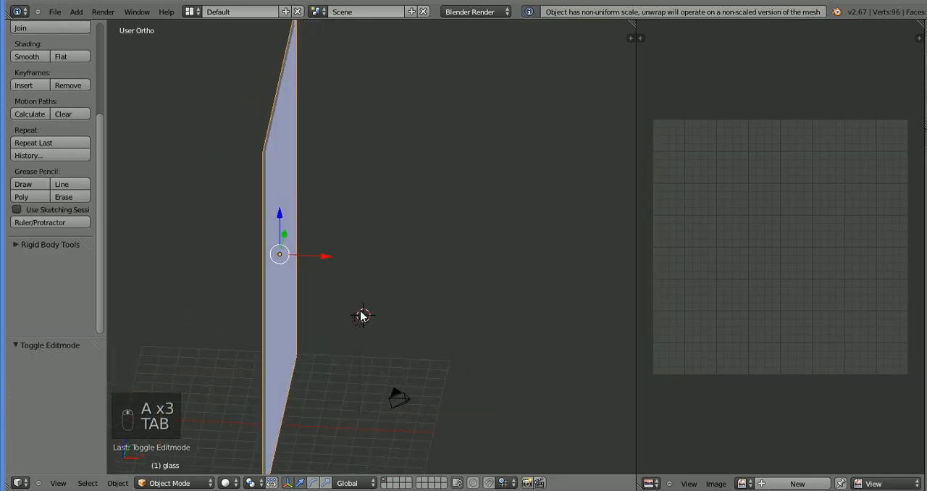
Unhide the frame, glass and blinds, then begin editing the window frame mesh
key(alt+h)
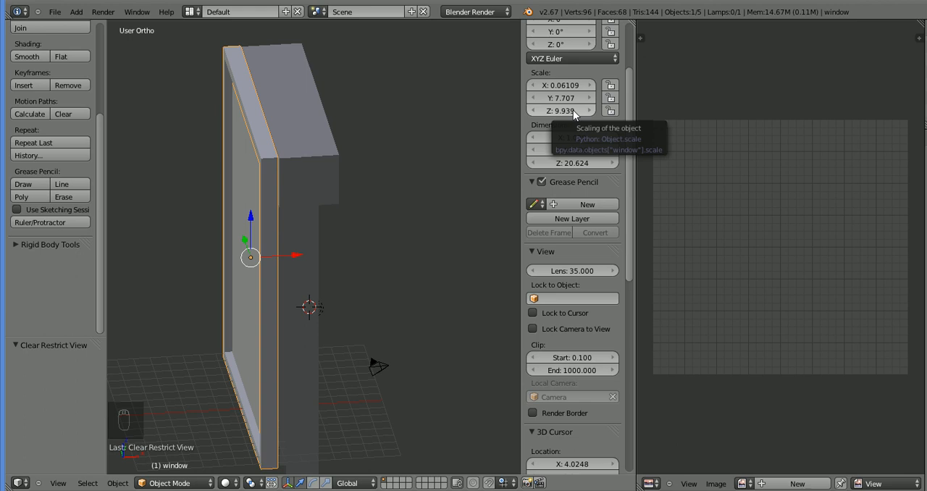
mouse_move(445, 167)
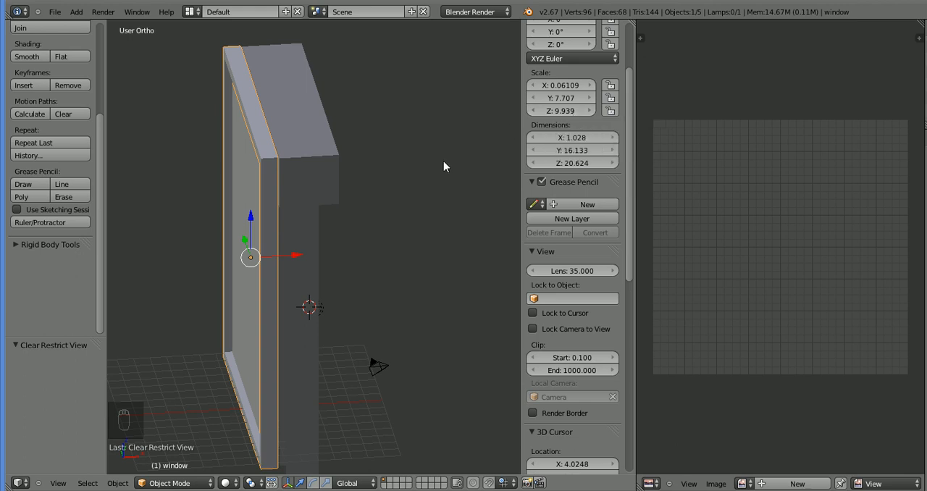
mouse_move(348, 202)
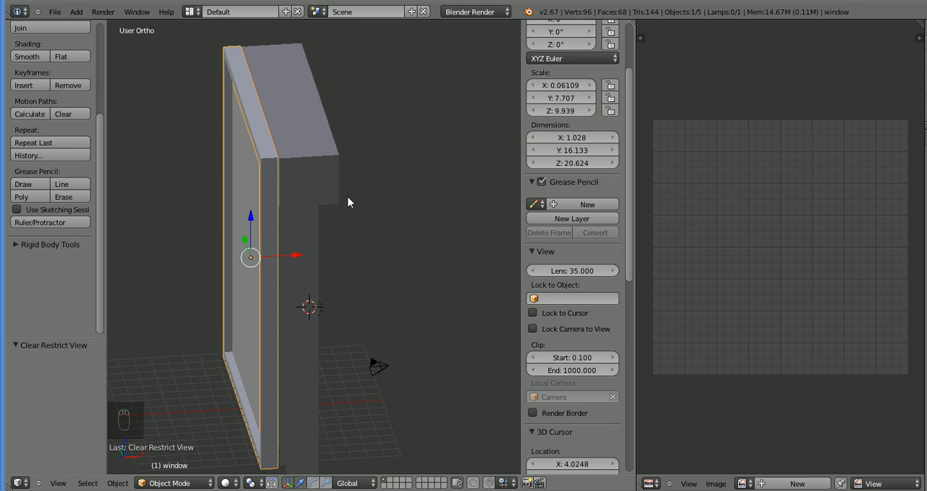
key(Tab)
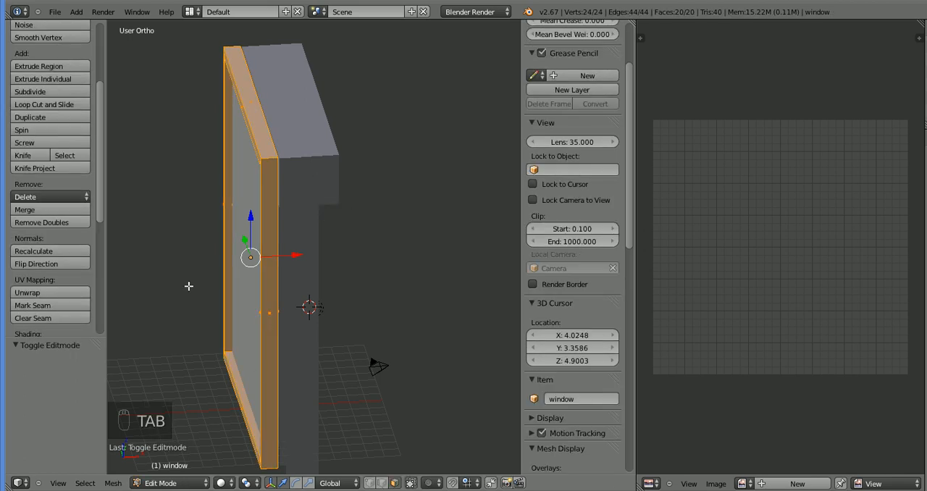
mouse_move(169, 362)
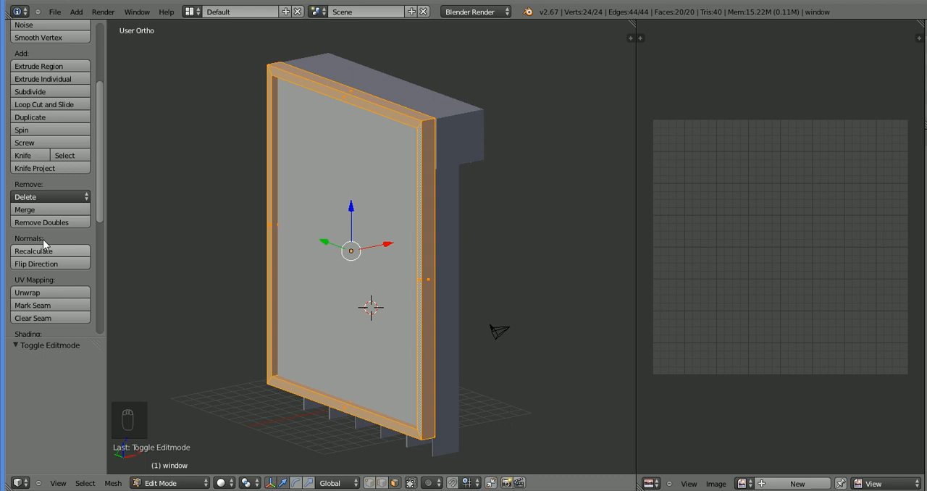
Project the window frame's UVs from the front orthographic view
click(26, 293)
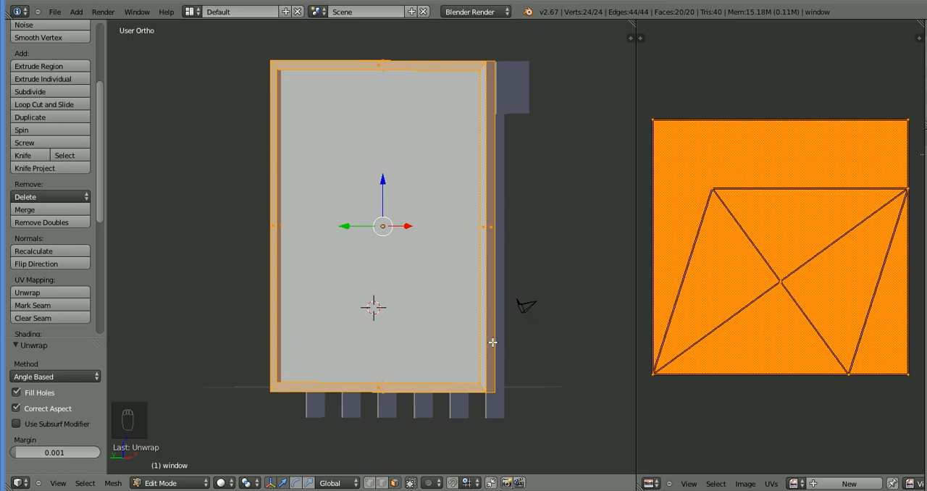
mouse_move(378, 387)
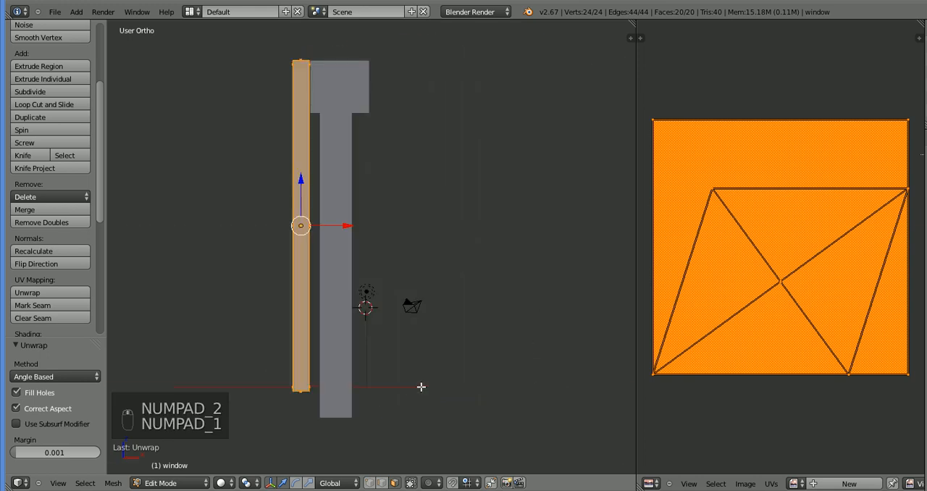
key(KP_1)
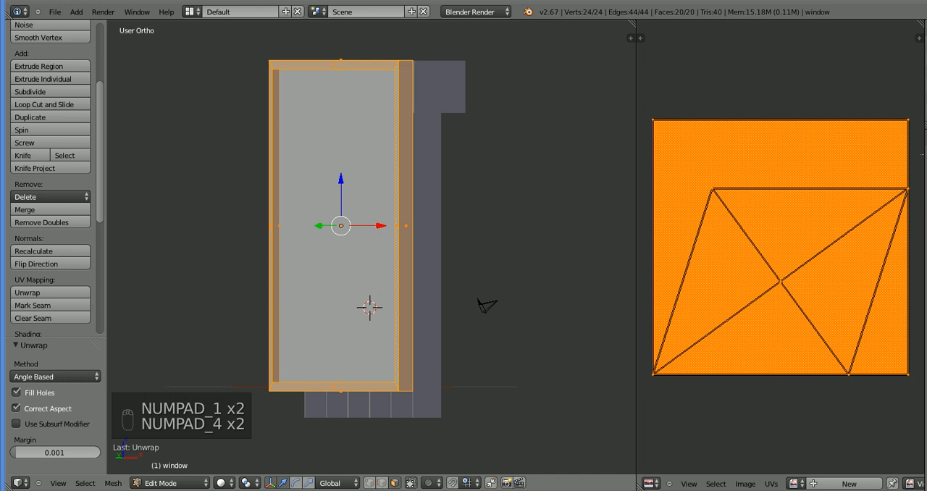
click(27, 292)
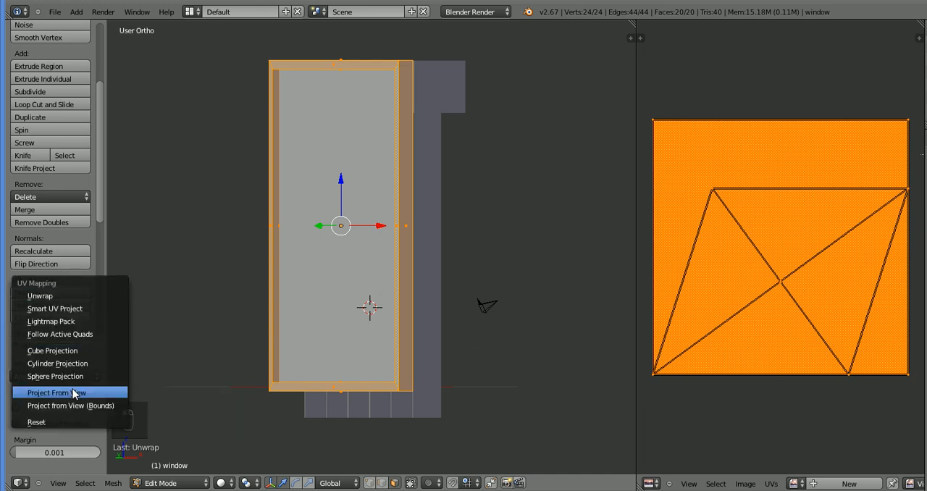
click(55, 392)
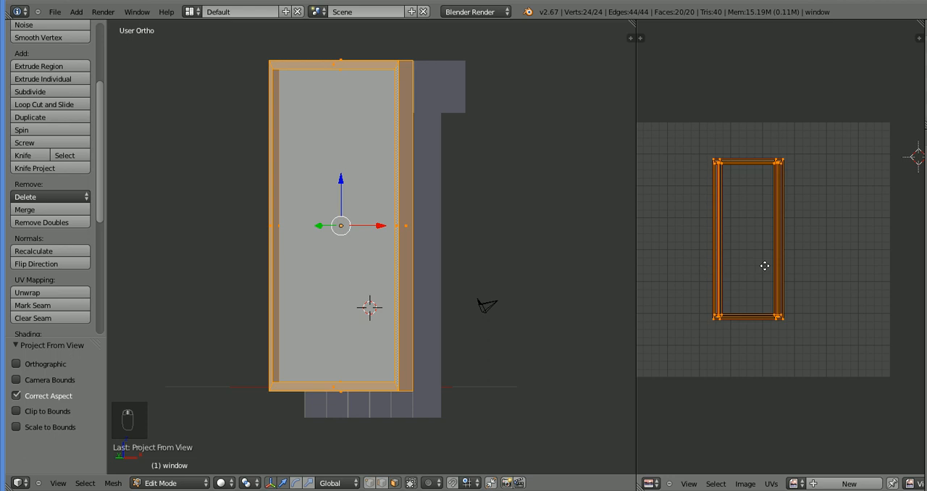
Move and scale the frame's UV outline to fill the UV grid
key(s)
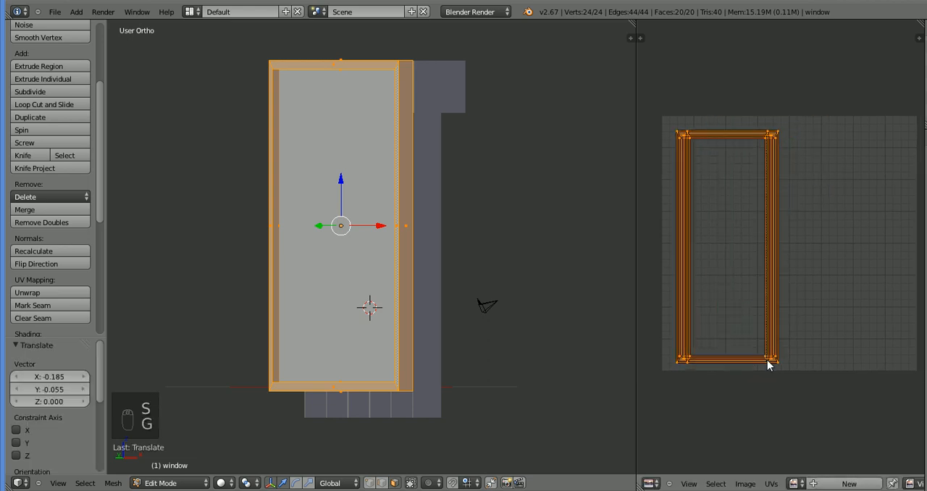
drag(769, 366, 786, 371)
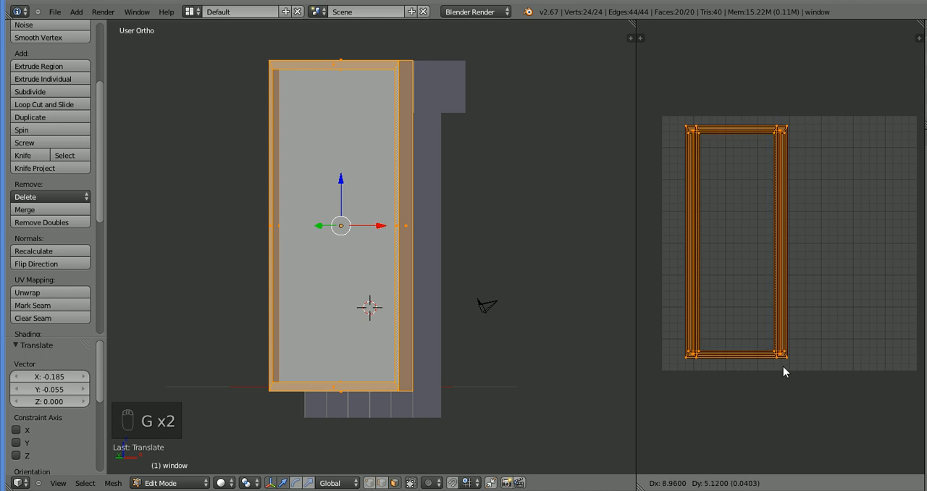
key(s)
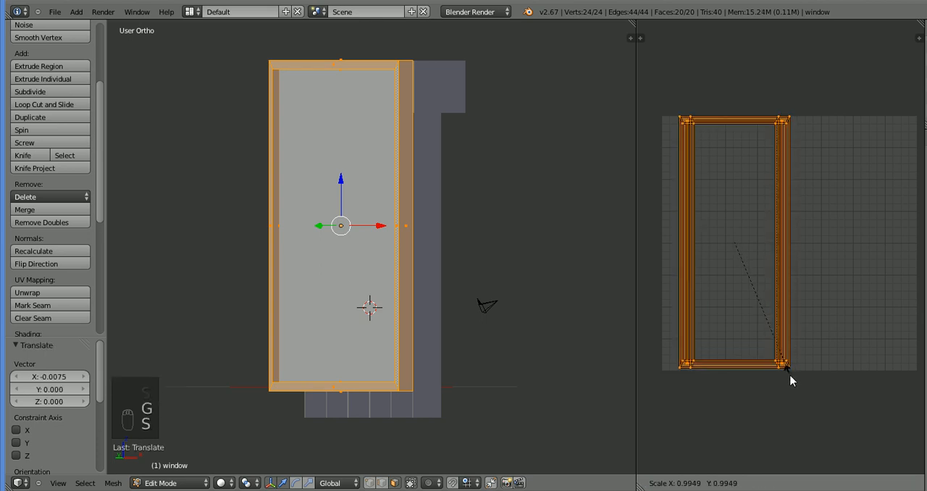
key(s)
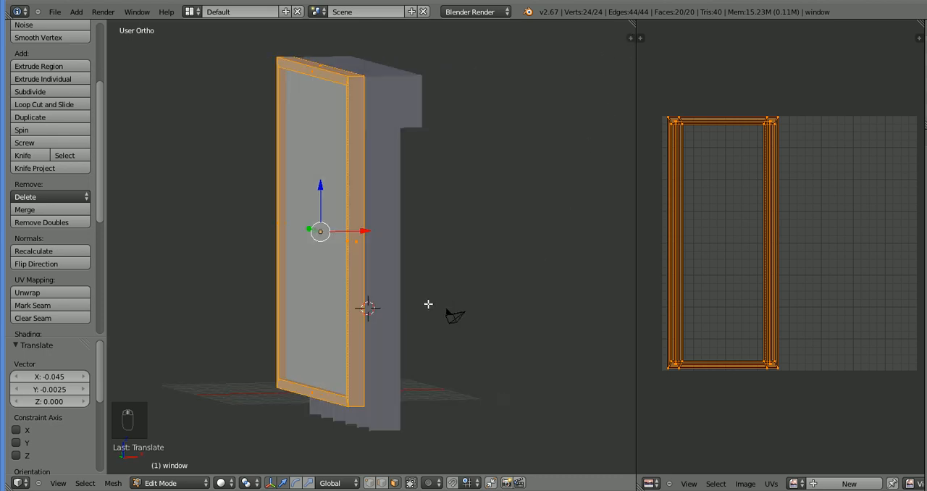
key(TAB)
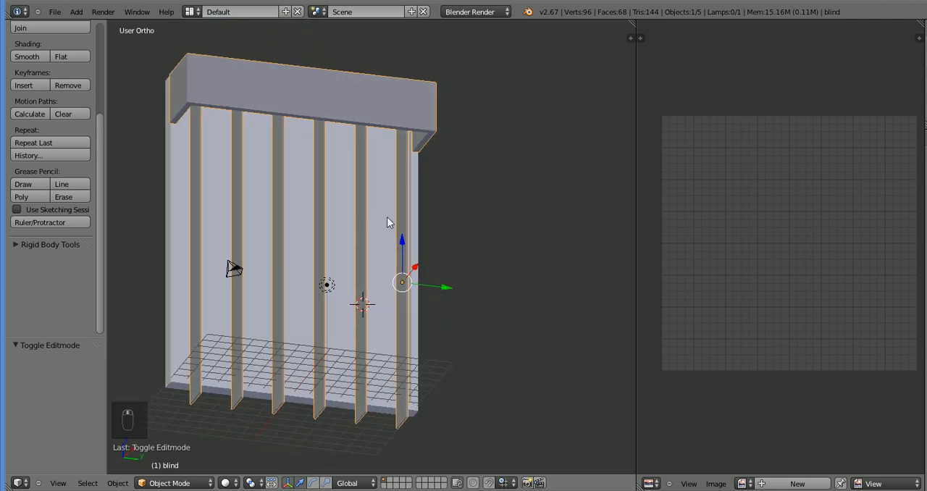
Edit the blind mesh and select its six vertical slats in front view
key(Tab)
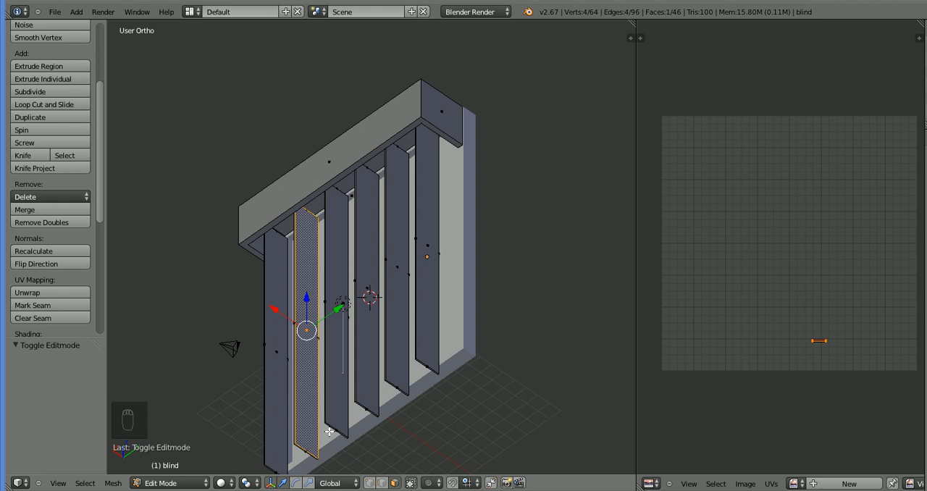
mouse_move(282, 397)
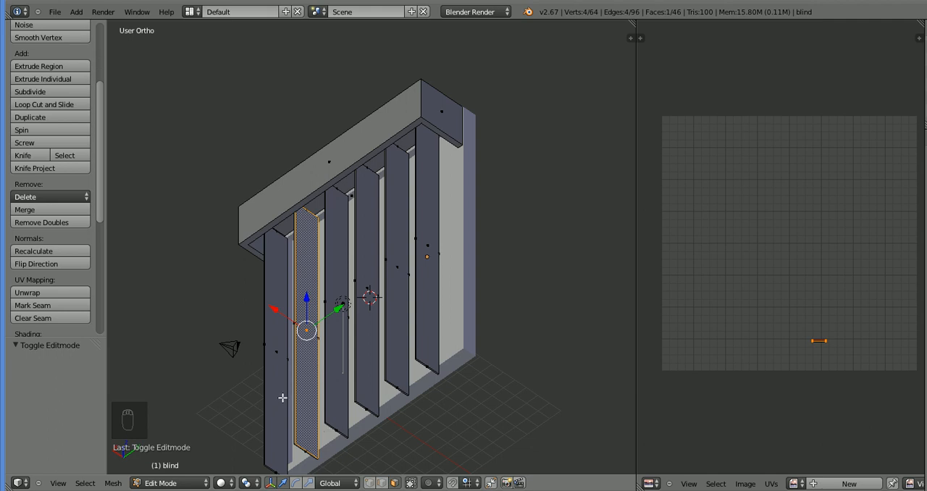
mouse_move(281, 401)
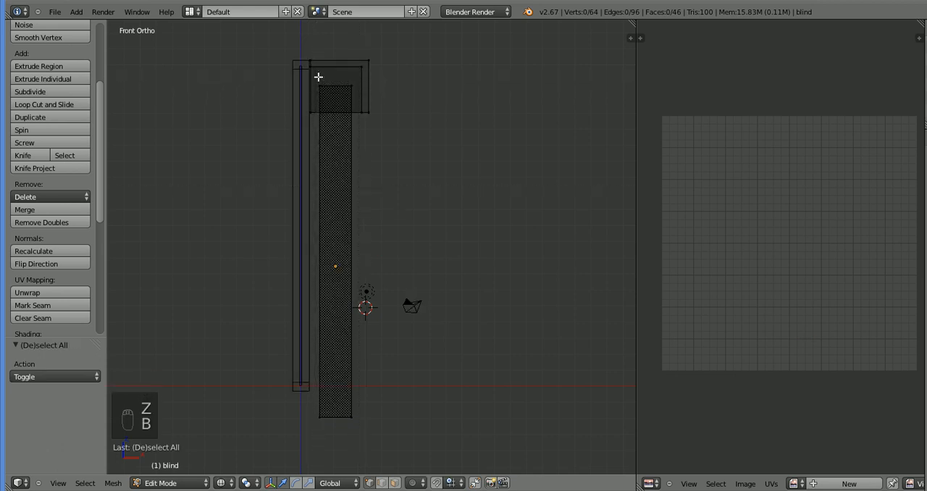
click(315, 80)
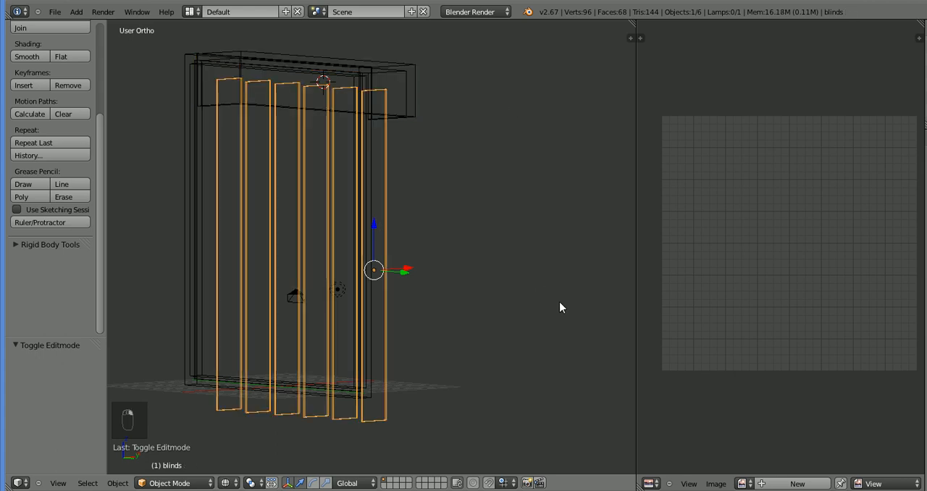
Unwrap the slats, then re-project their UVs from the front view
key(Tab)
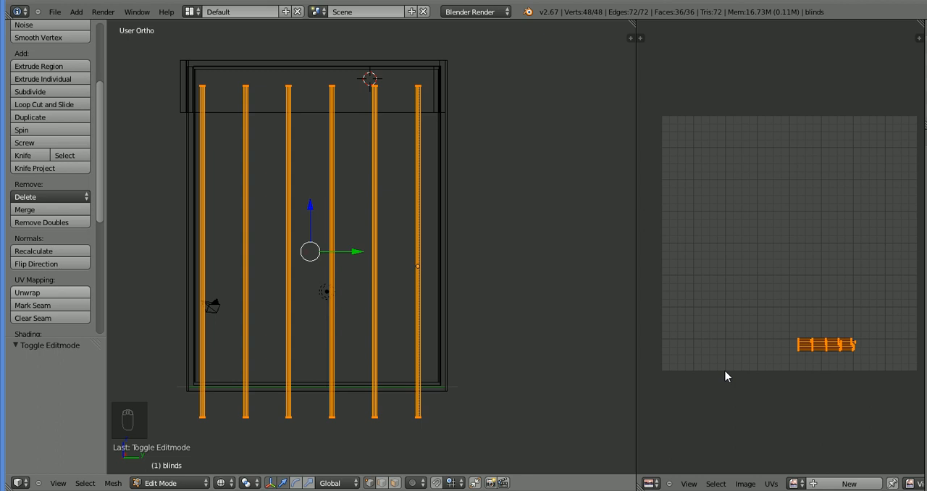
mouse_move(884, 319)
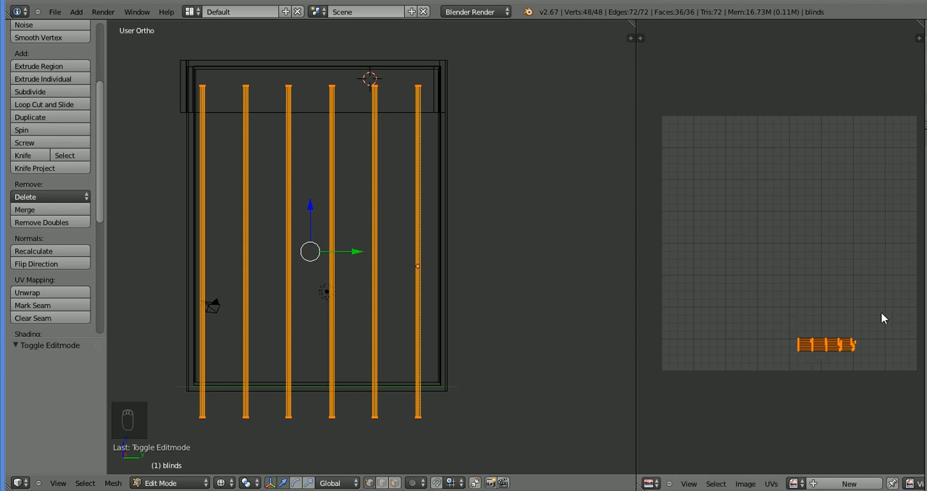
mouse_move(99, 226)
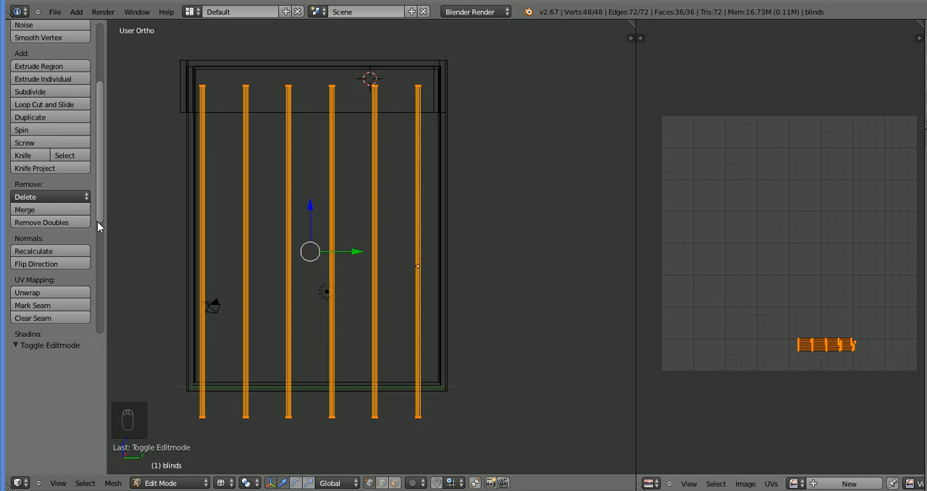
click(27, 292)
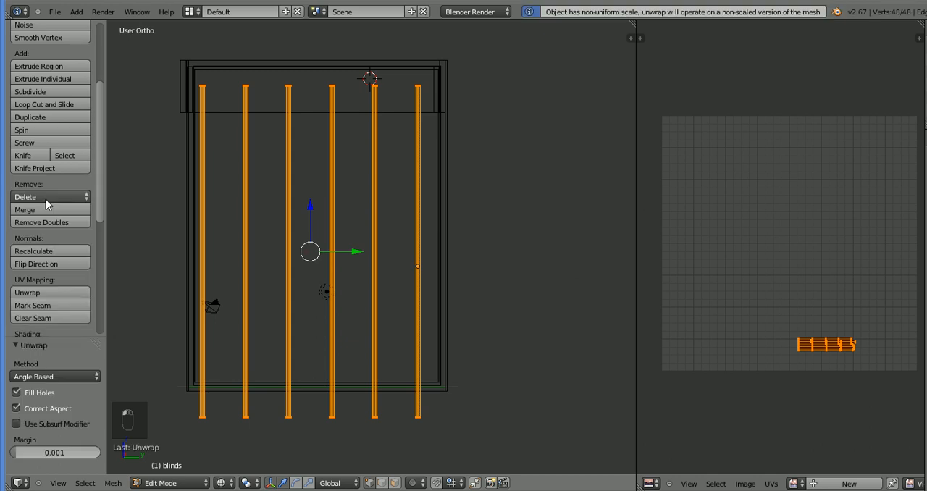
mouse_move(811, 348)
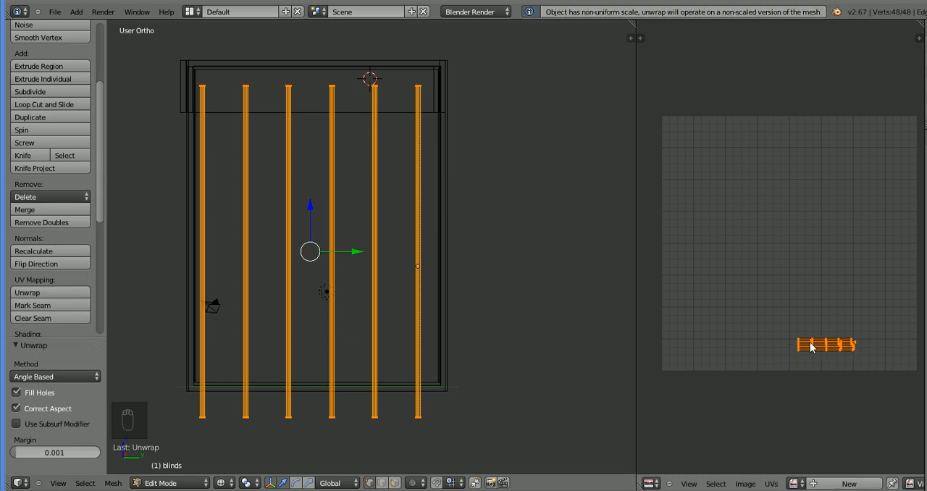
mouse_move(411, 279)
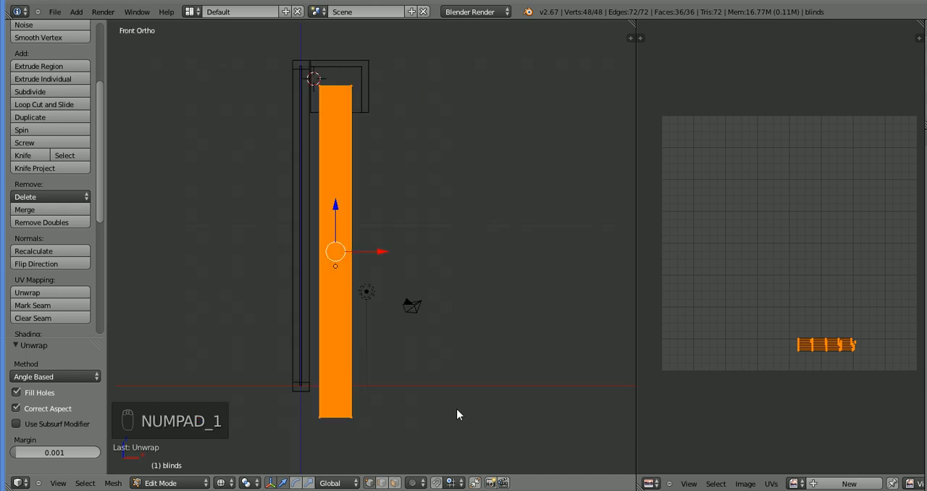
mouse_move(666, 382)
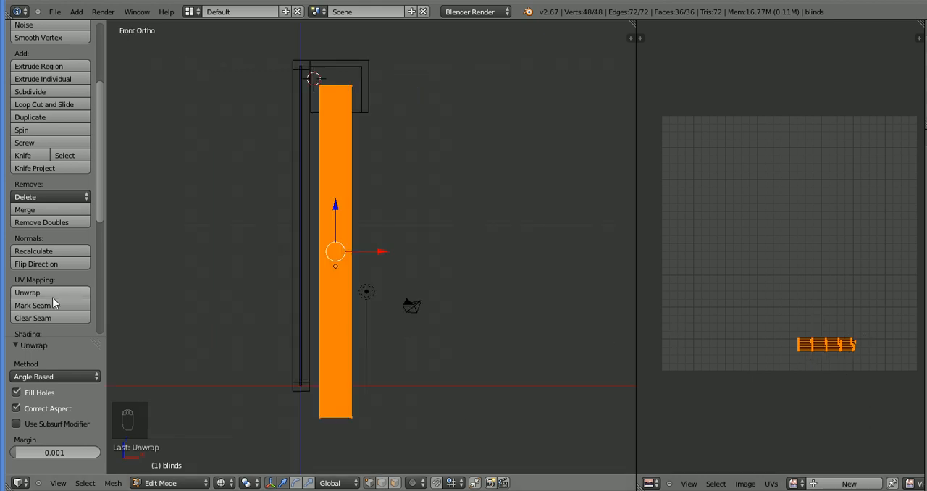
click(27, 292)
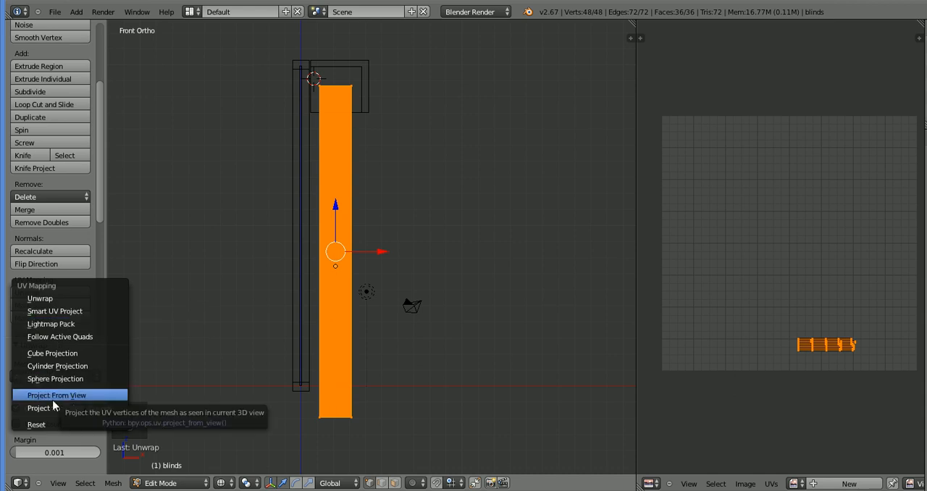
click(55, 395)
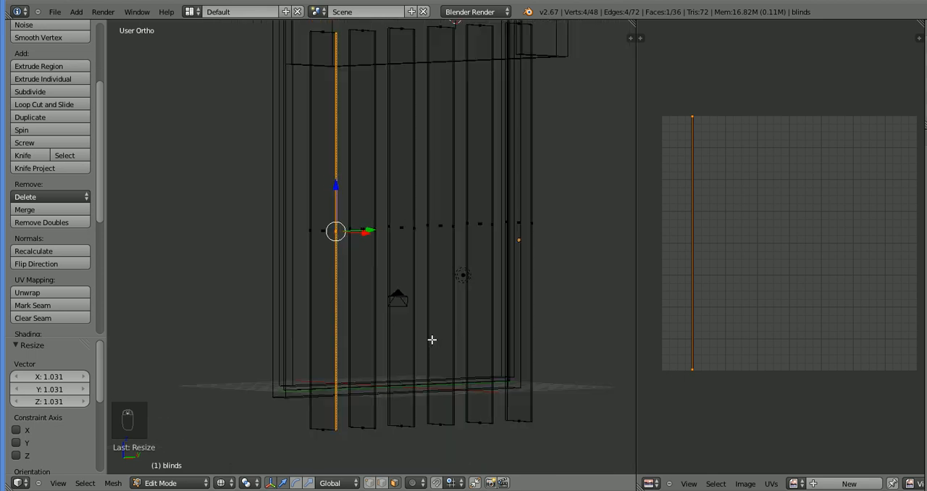
mouse_move(626, 340)
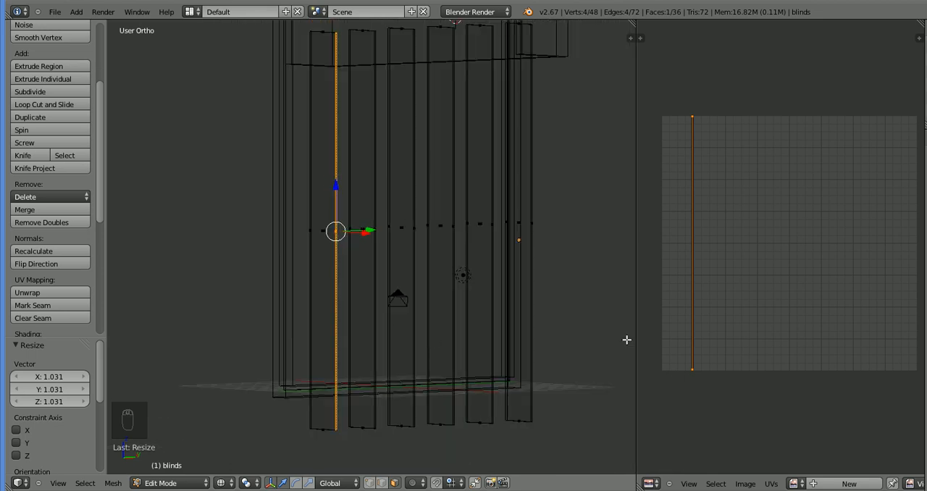
mouse_move(304, 456)
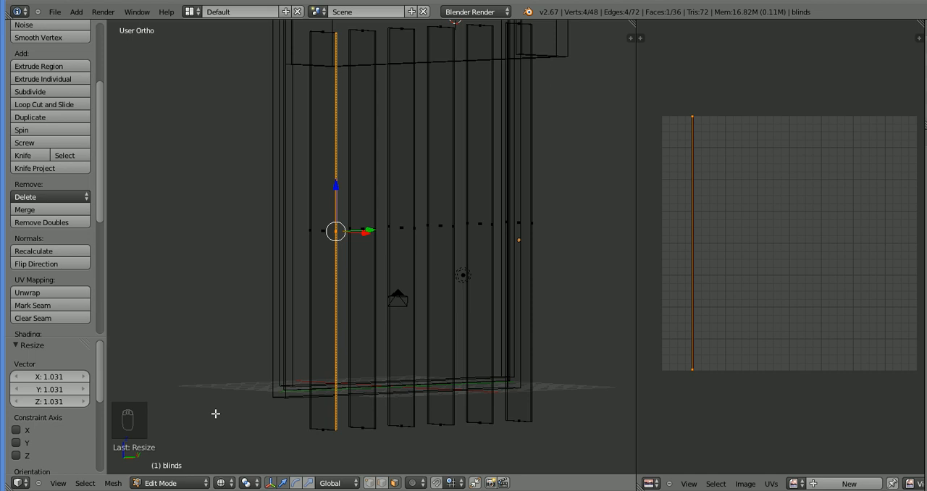
mouse_move(217, 413)
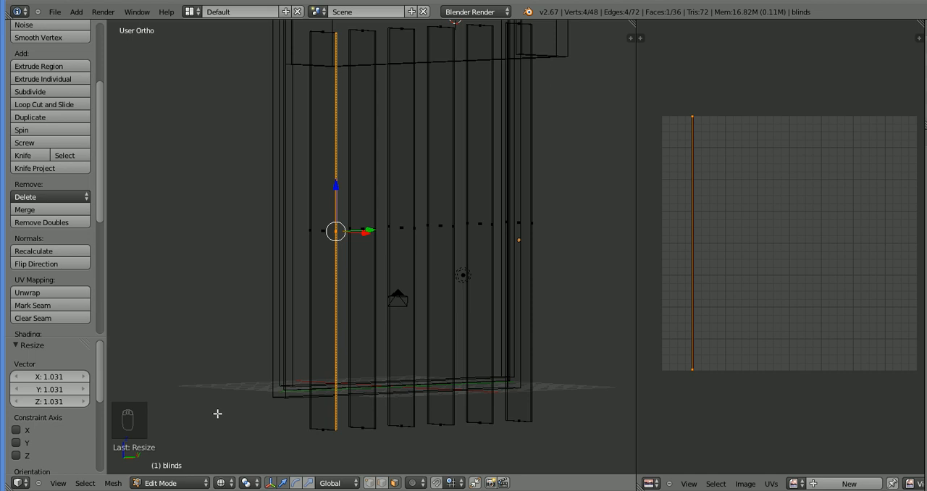
mouse_move(370, 427)
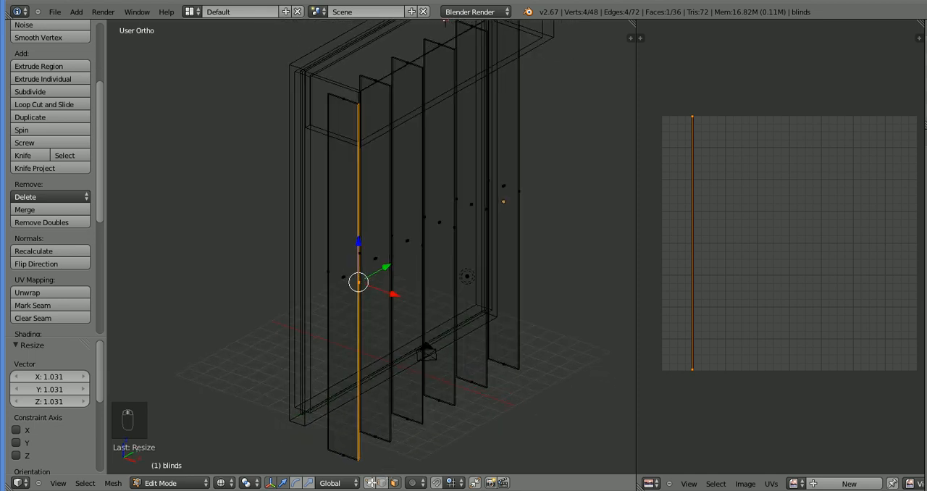
Select all of the blinds frame, enlarge and shift its UV islands left, and save
key(Tab)
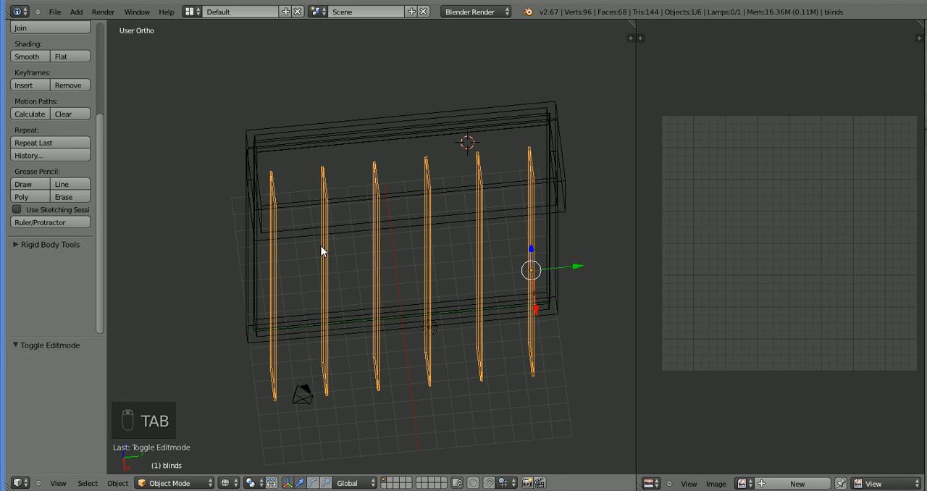
mouse_move(296, 185)
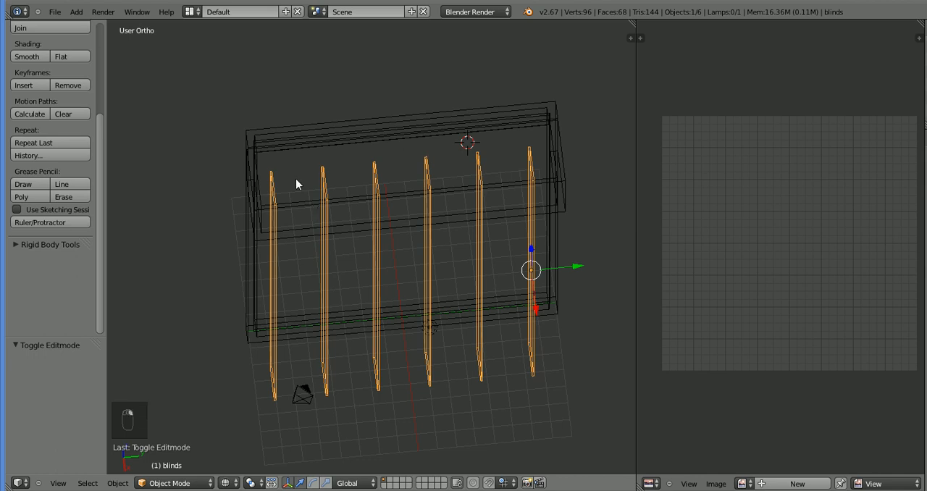
key(Tab)
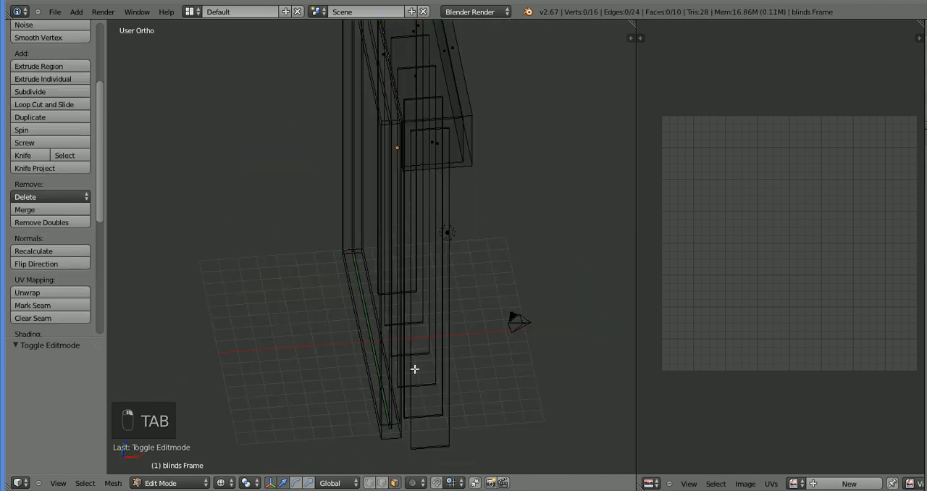
key(a)
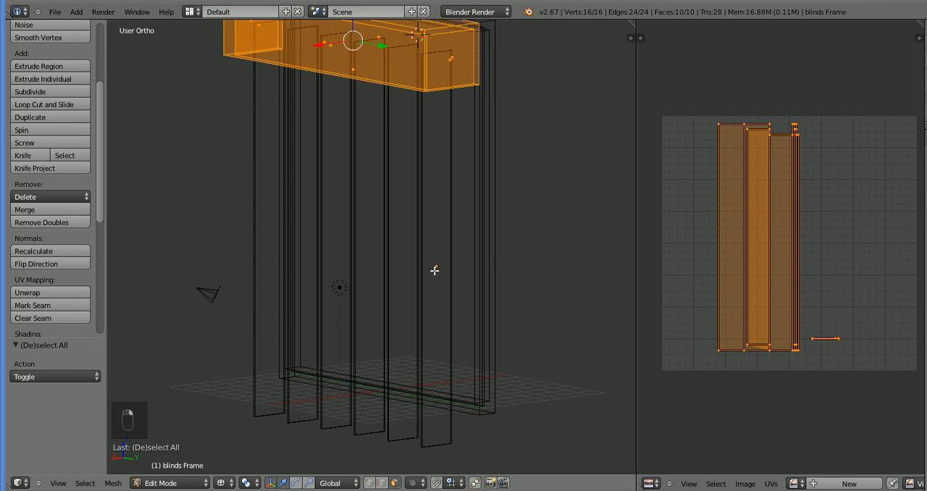
key(Tab)
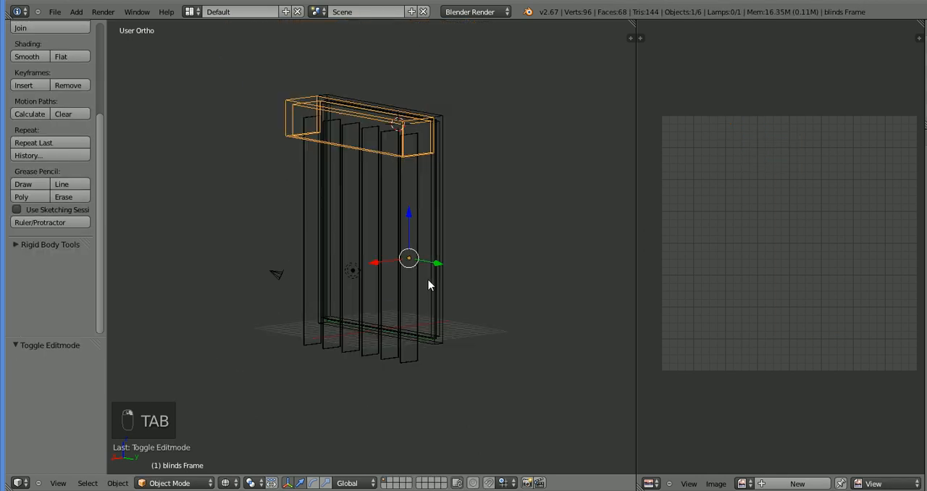
key(Tab)
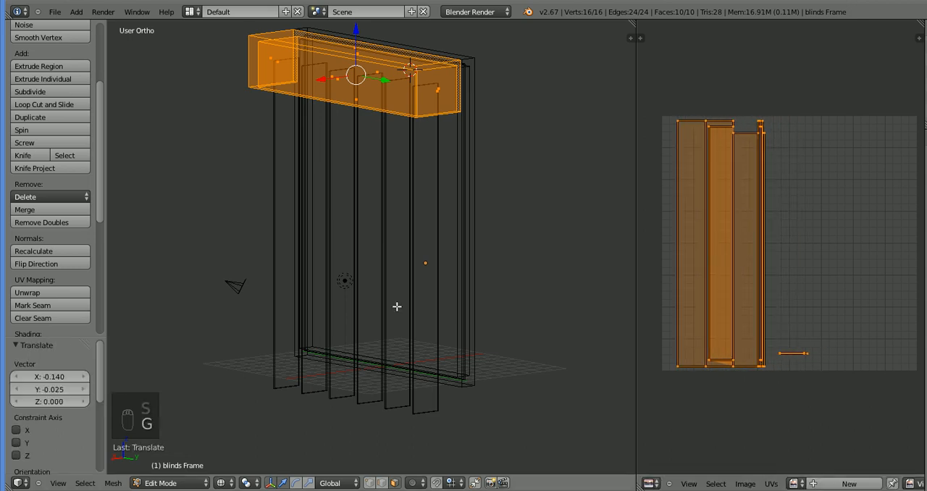
key(ctrl+s)
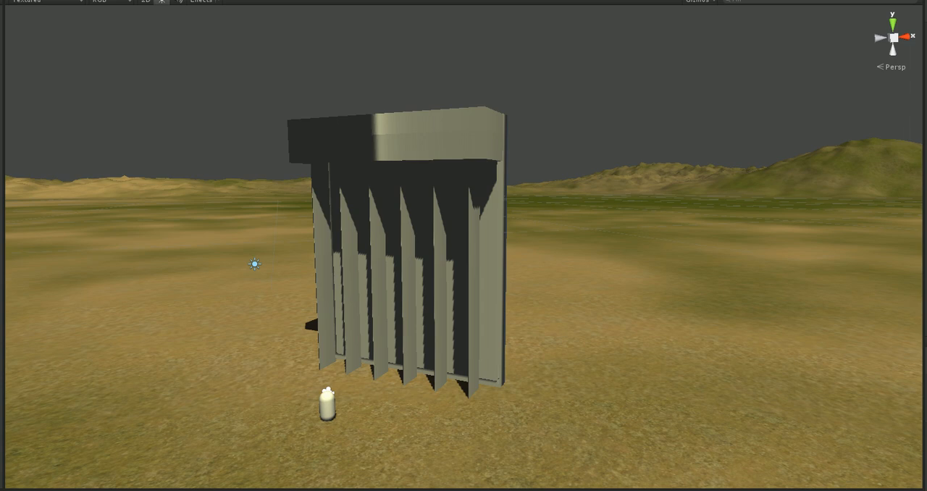
mouse_move(922, 94)
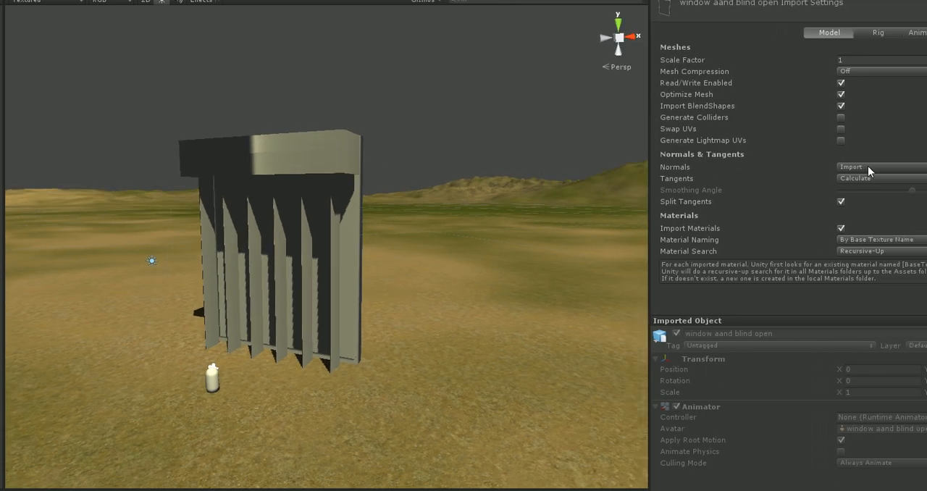
Change the Normals option in the imported model's Model import settings
click(880, 167)
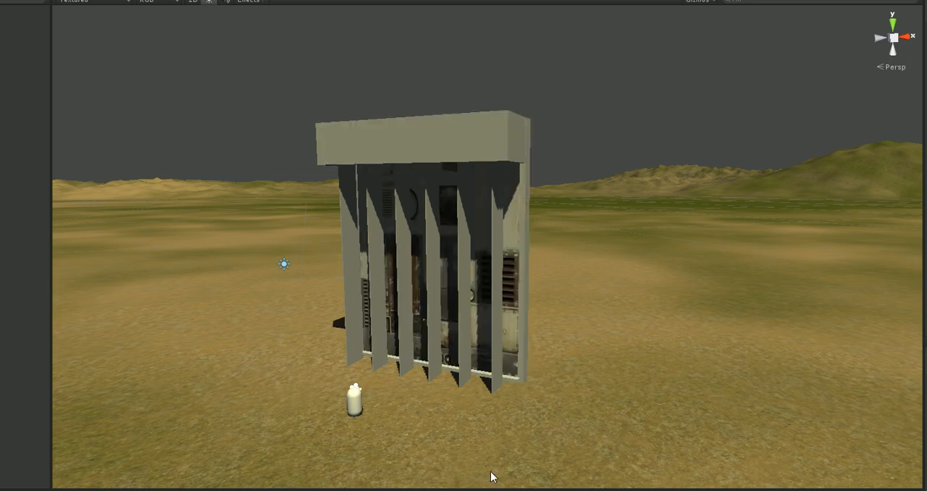
Orbit the Scene view to inspect the window model from the side
drag(492, 477, 394, 425)
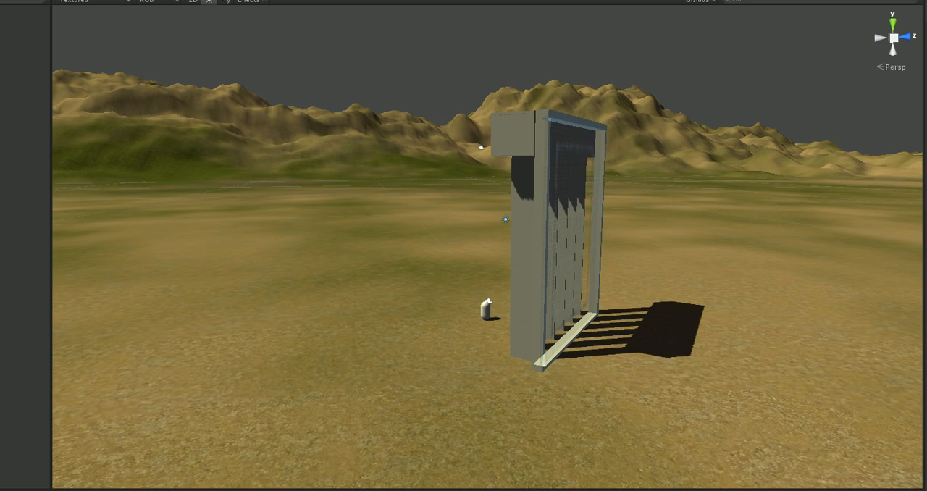
mouse_move(512, 357)
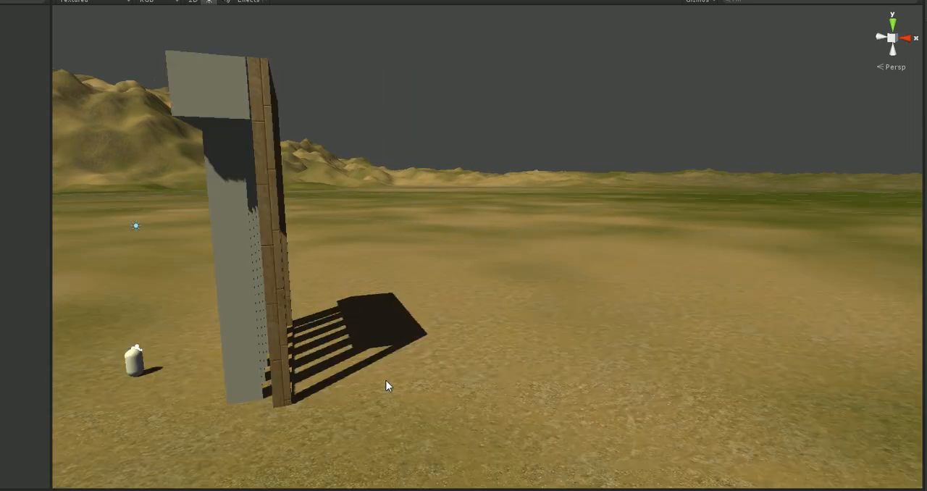
Shift and orbit the Scene view to check the concrete-textured slats from another angle
drag(387, 386, 396, 378)
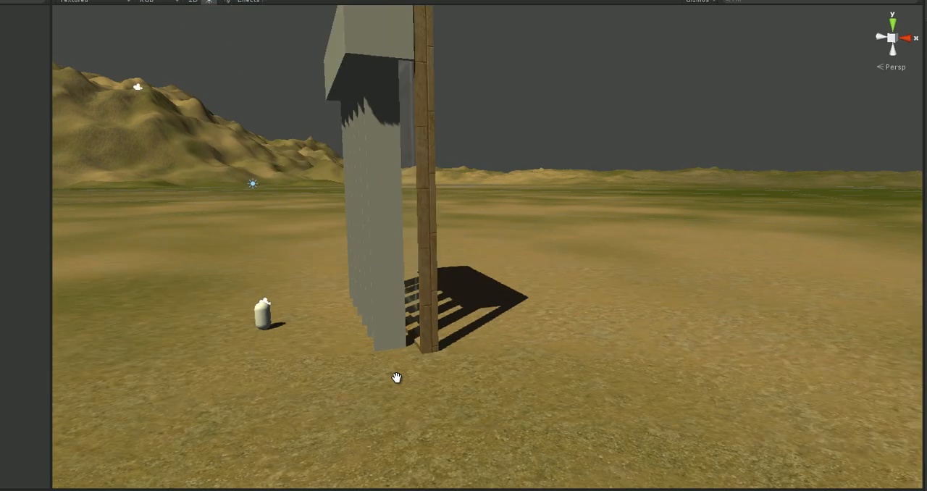
mouse_move(342, 63)
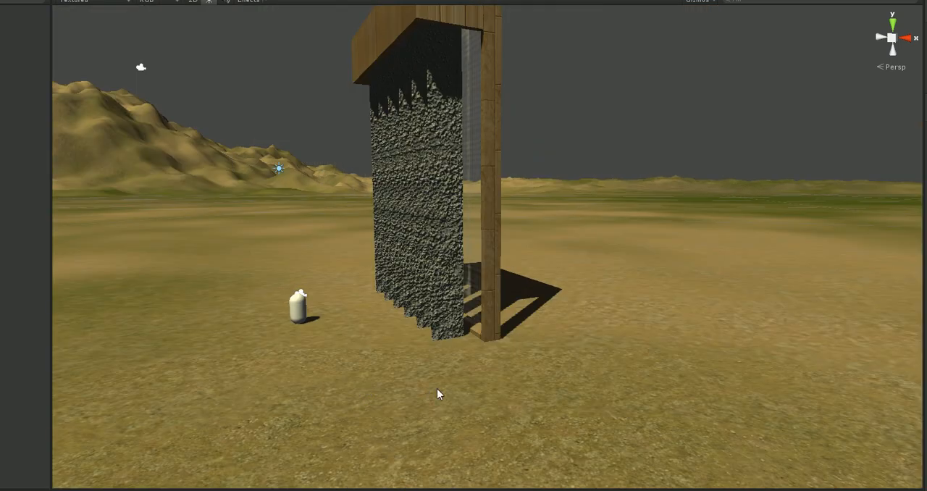
drag(437, 393, 376, 441)
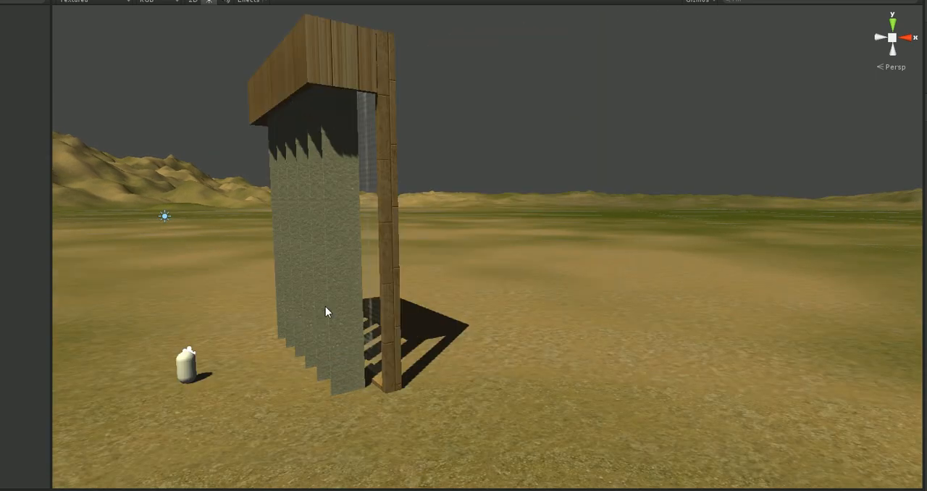
drag(326, 311, 348, 357)
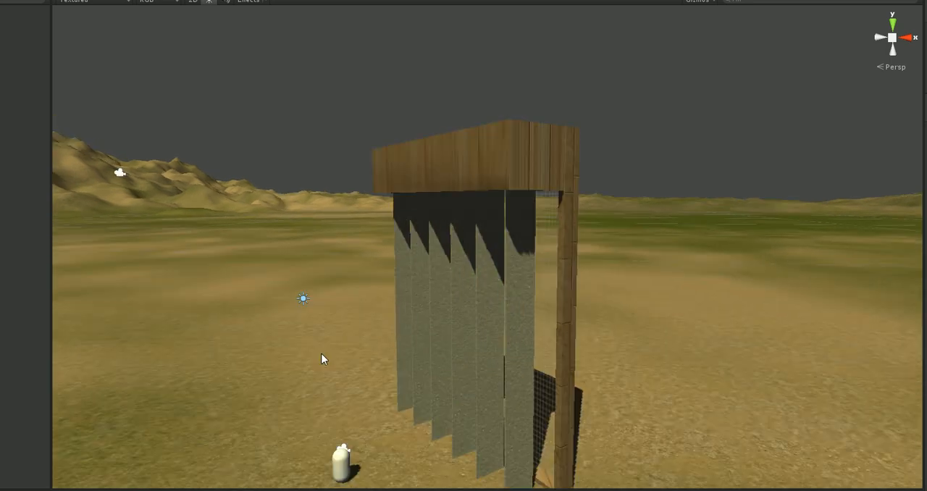
mouse_move(325, 362)
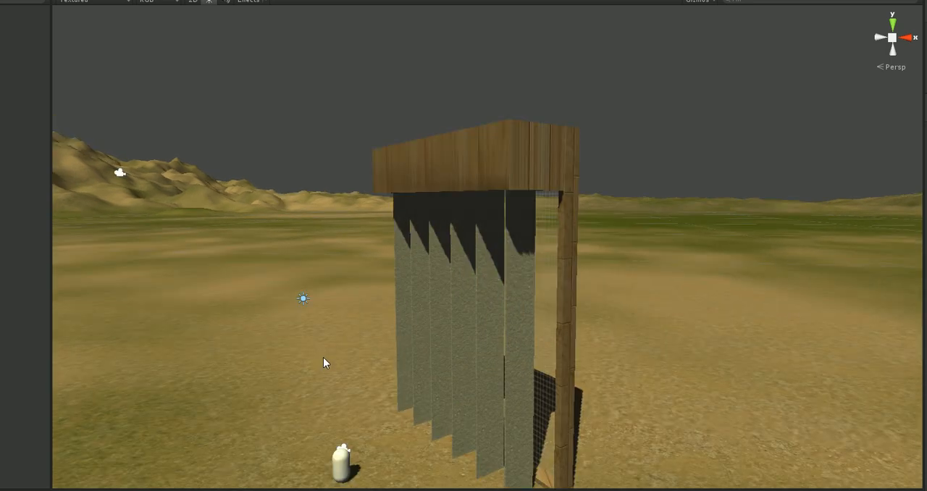
drag(326, 362, 464, 377)
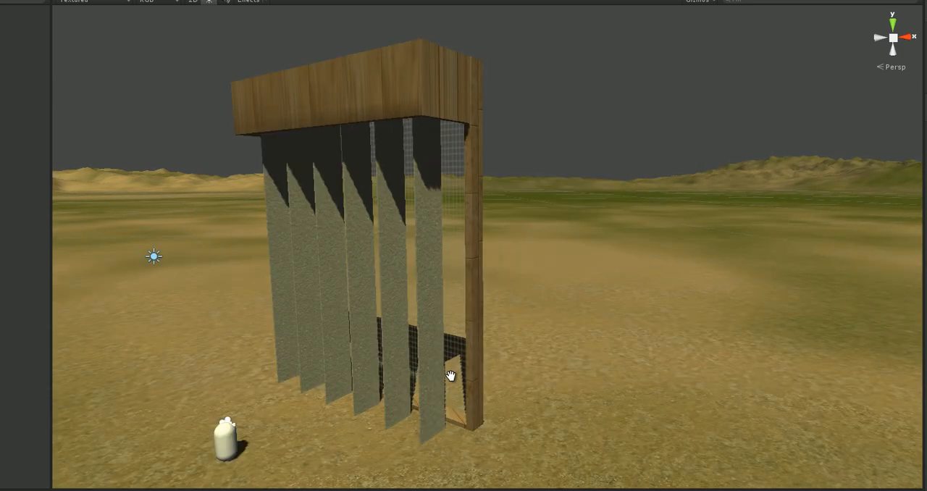
mouse_move(472, 378)
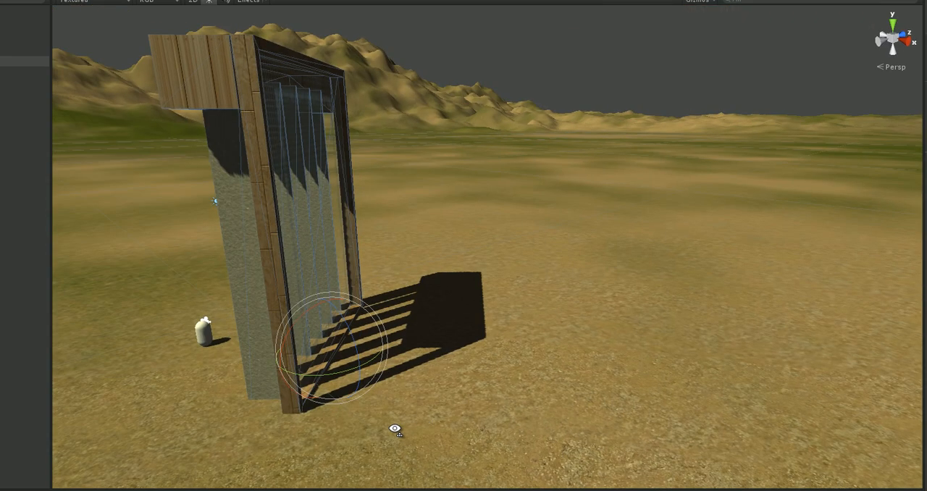
mouse_move(273, 211)
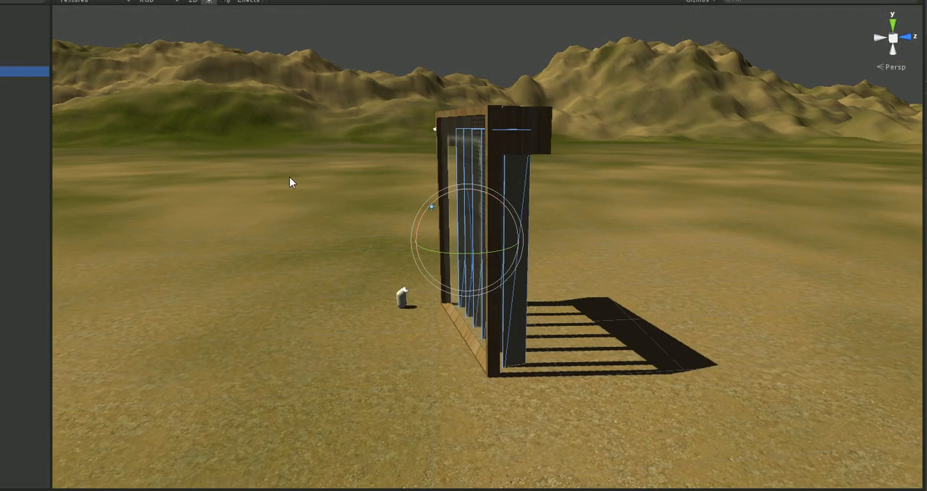
Orbit down and around the window to check the grid glass texture
drag(290, 182, 319, 301)
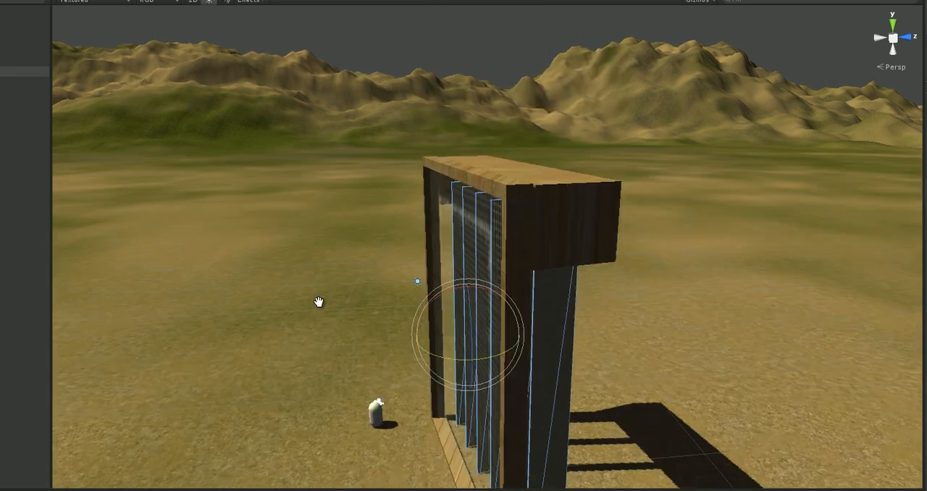
mouse_move(500, 195)
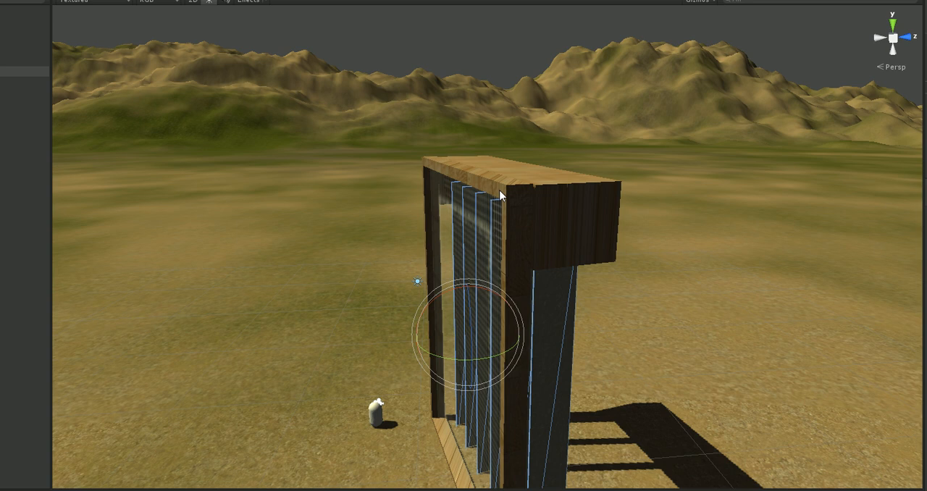
mouse_move(631, 291)
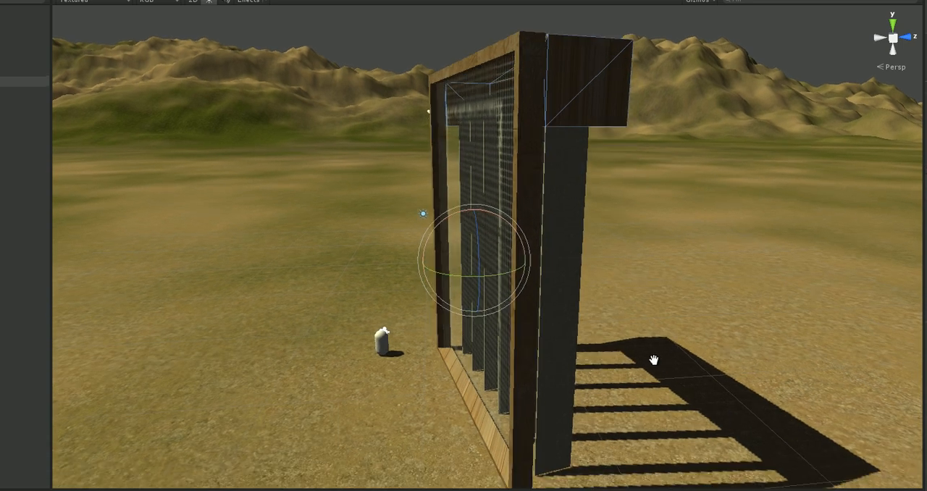
drag(653, 360, 645, 344)
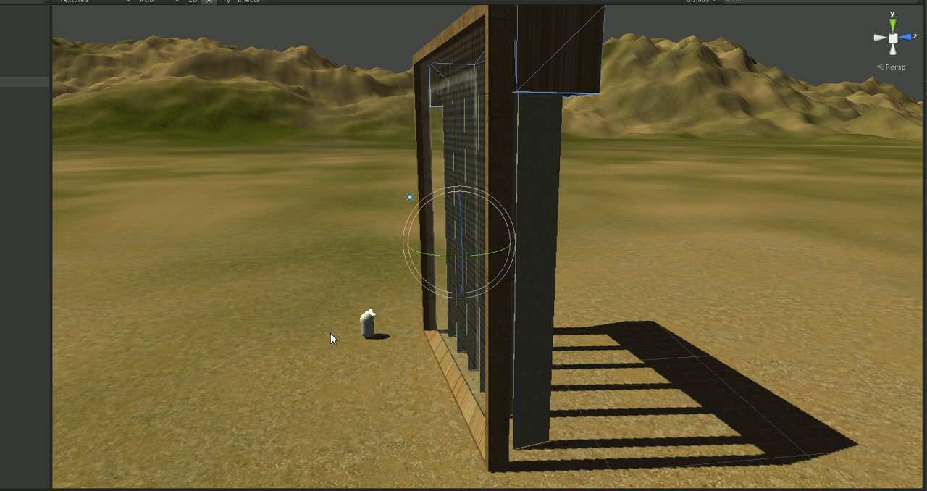
mouse_move(397, 426)
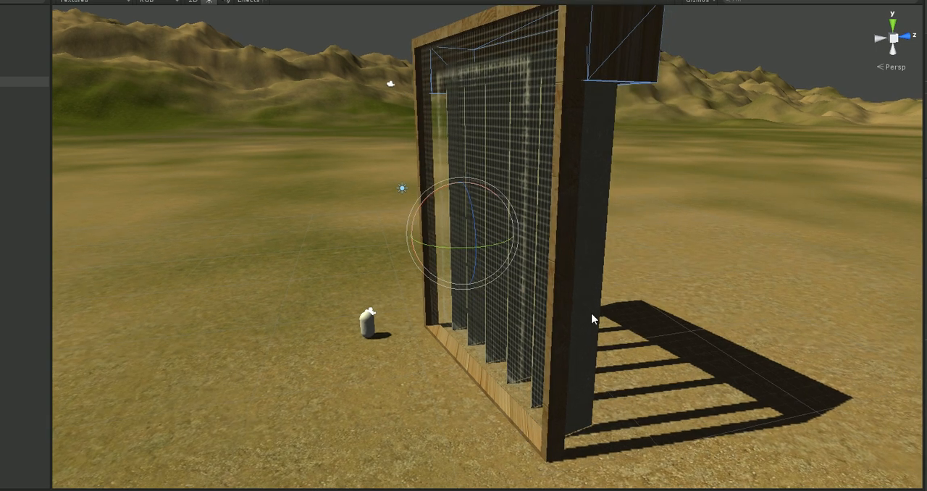
mouse_move(624, 60)
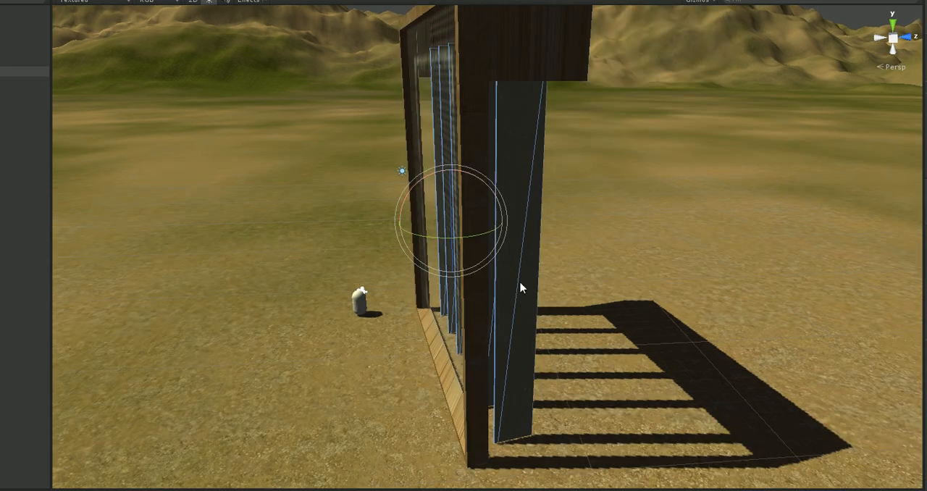
mouse_move(476, 350)
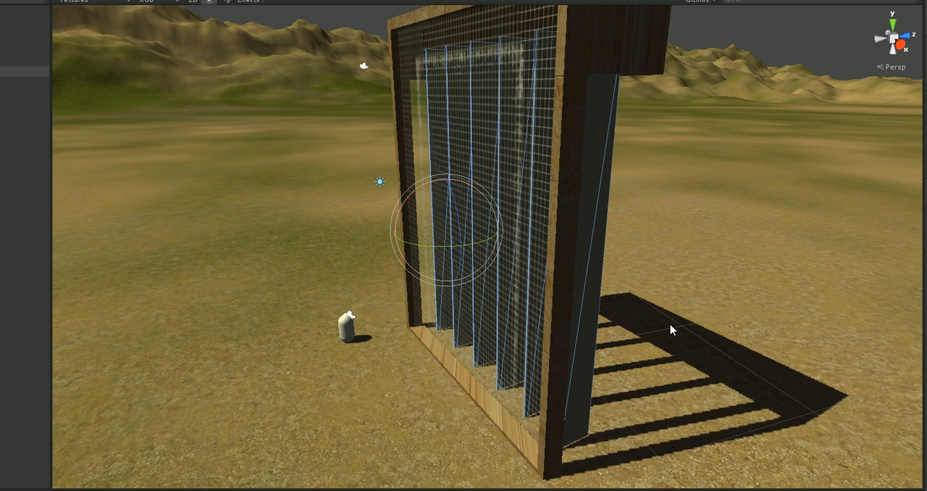
mouse_move(620, 218)
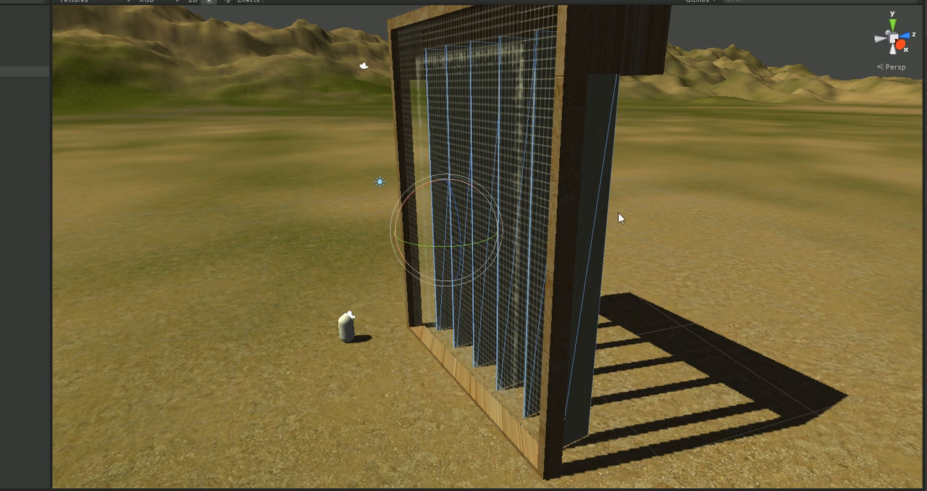
mouse_move(600, 203)
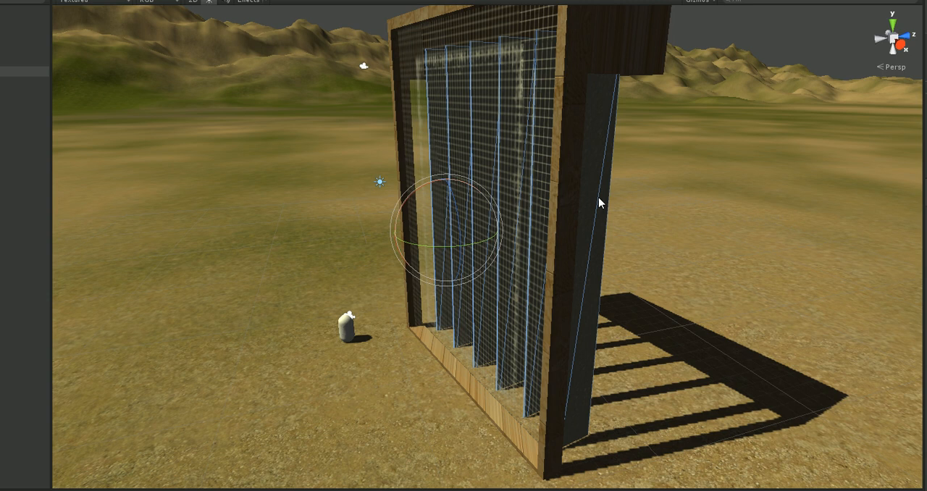
mouse_move(559, 295)
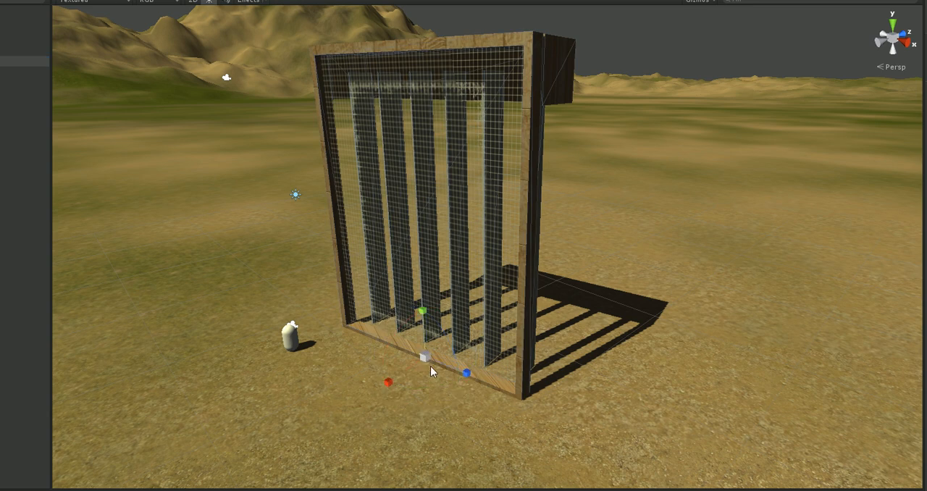
Zoom the Scene view and select the capsule figure on the terrain
scroll(down, 3)
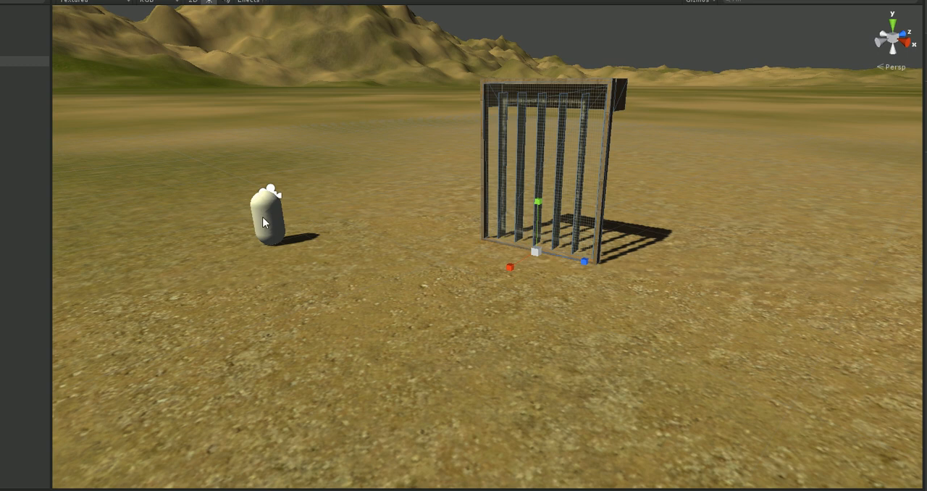
click(270, 217)
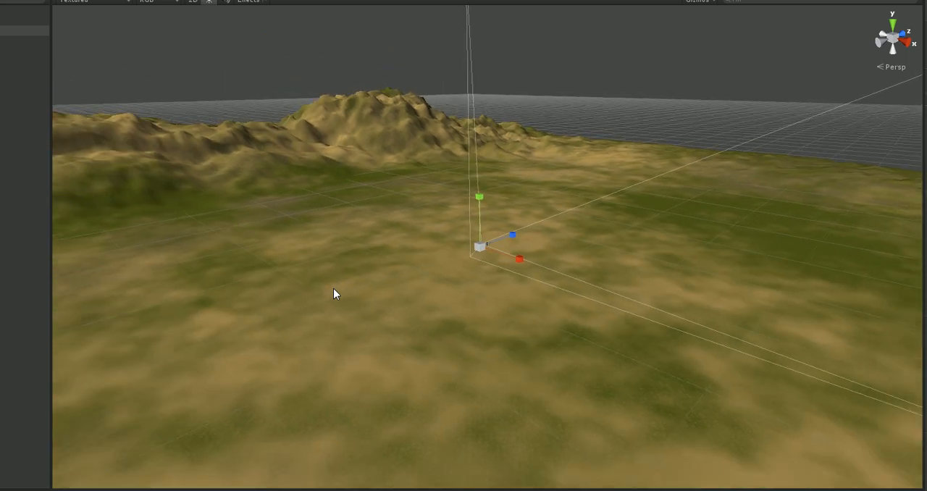
Move the new cube onto the terrain near the window model
drag(334, 293, 249, 297)
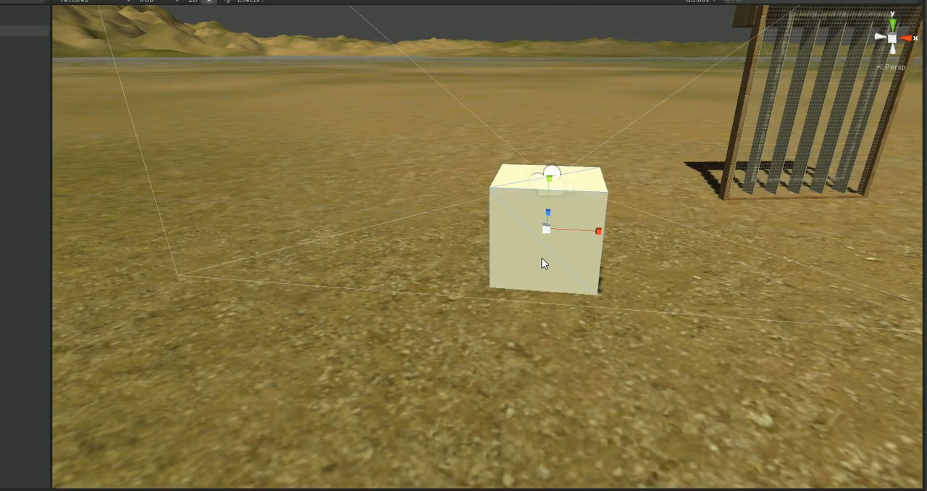
mouse_move(675, 321)
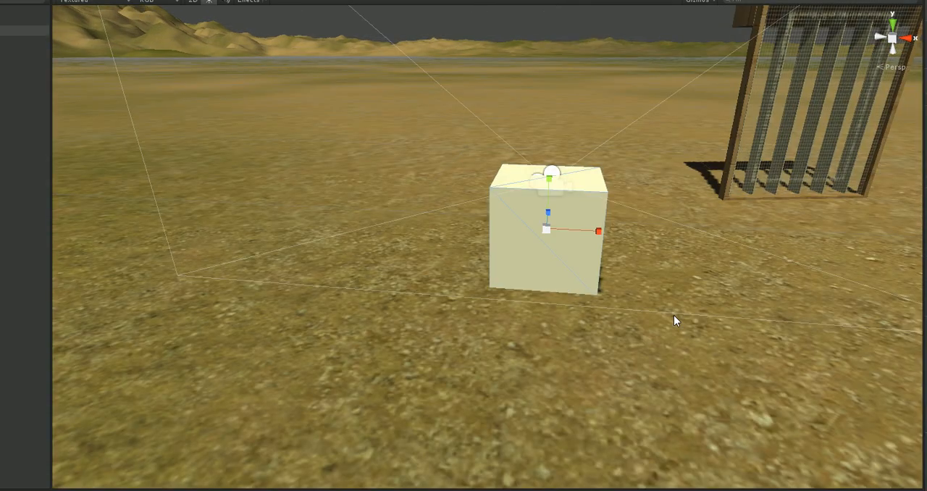